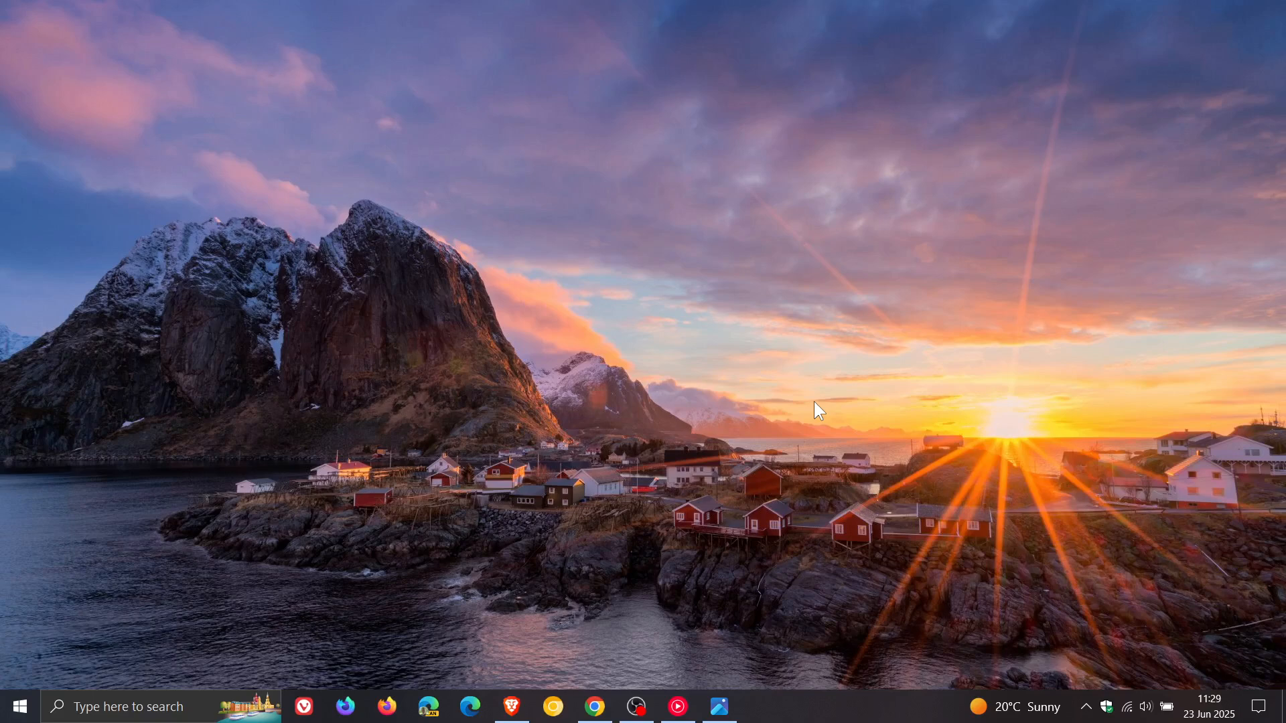
pyautogui.moveTo(720, 706)
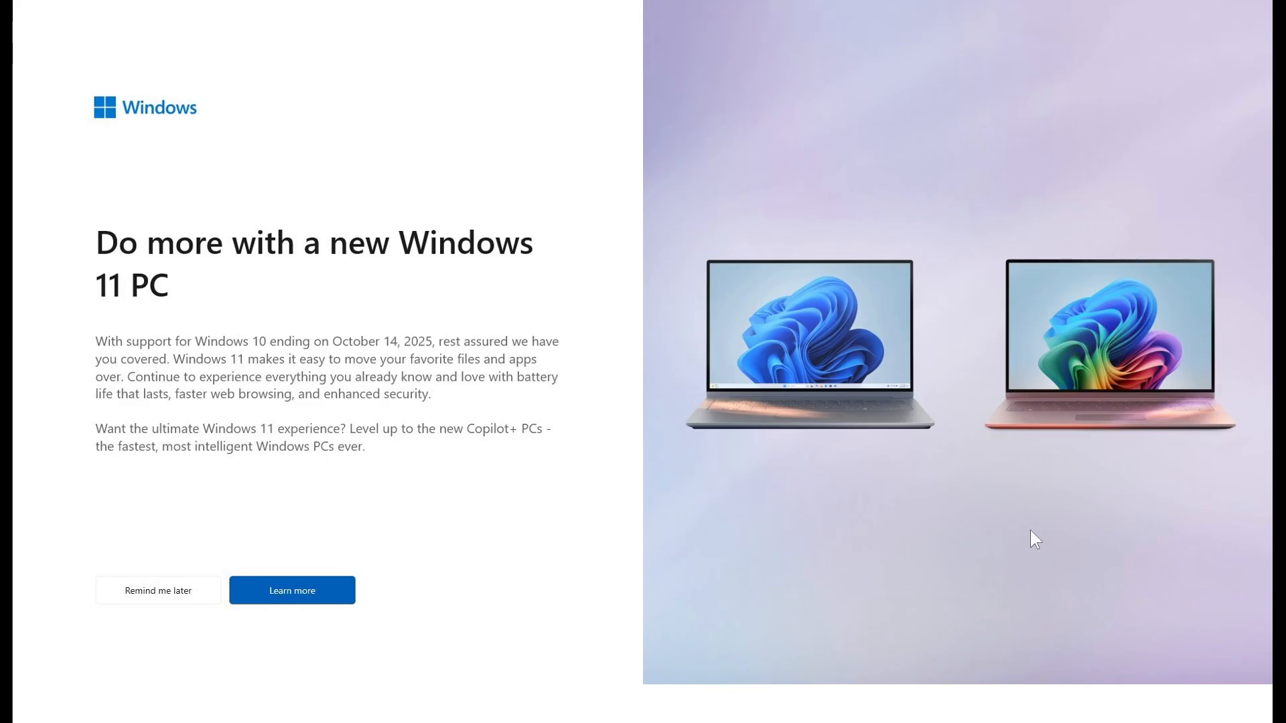
pyautogui.moveTo(937, 524)
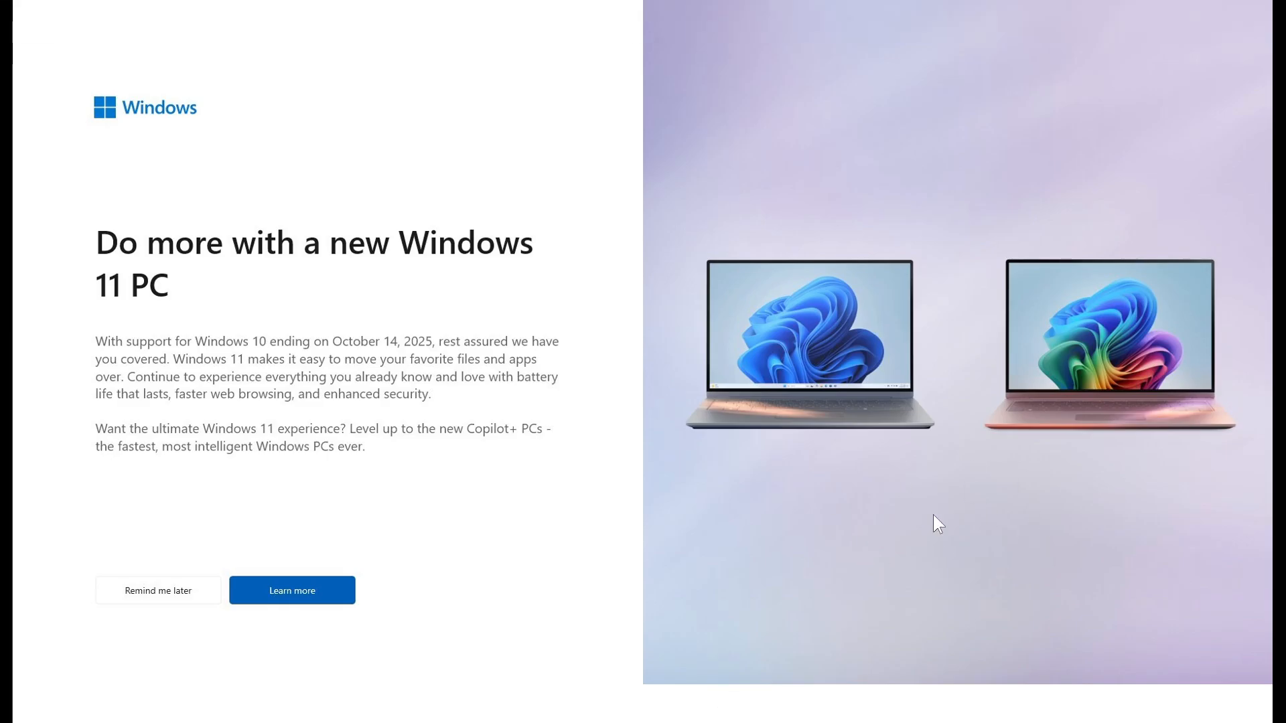
pyautogui.moveTo(893, 504)
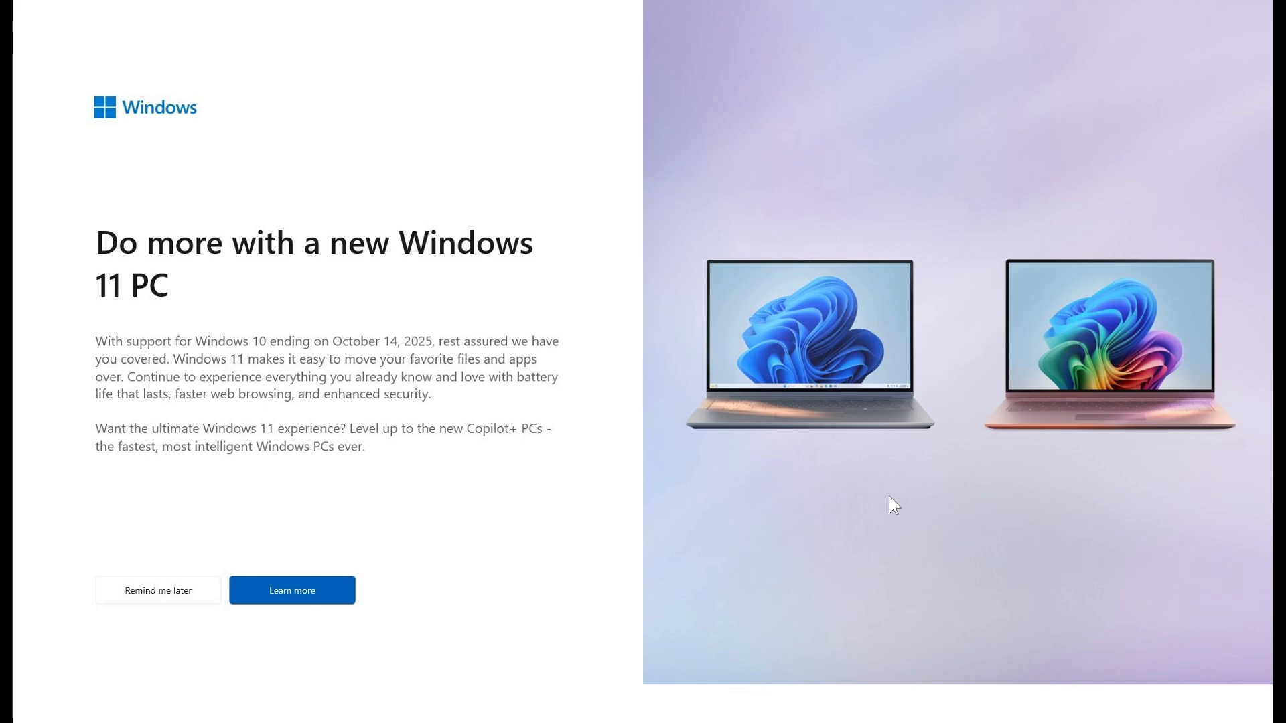
pyautogui.moveTo(825, 523)
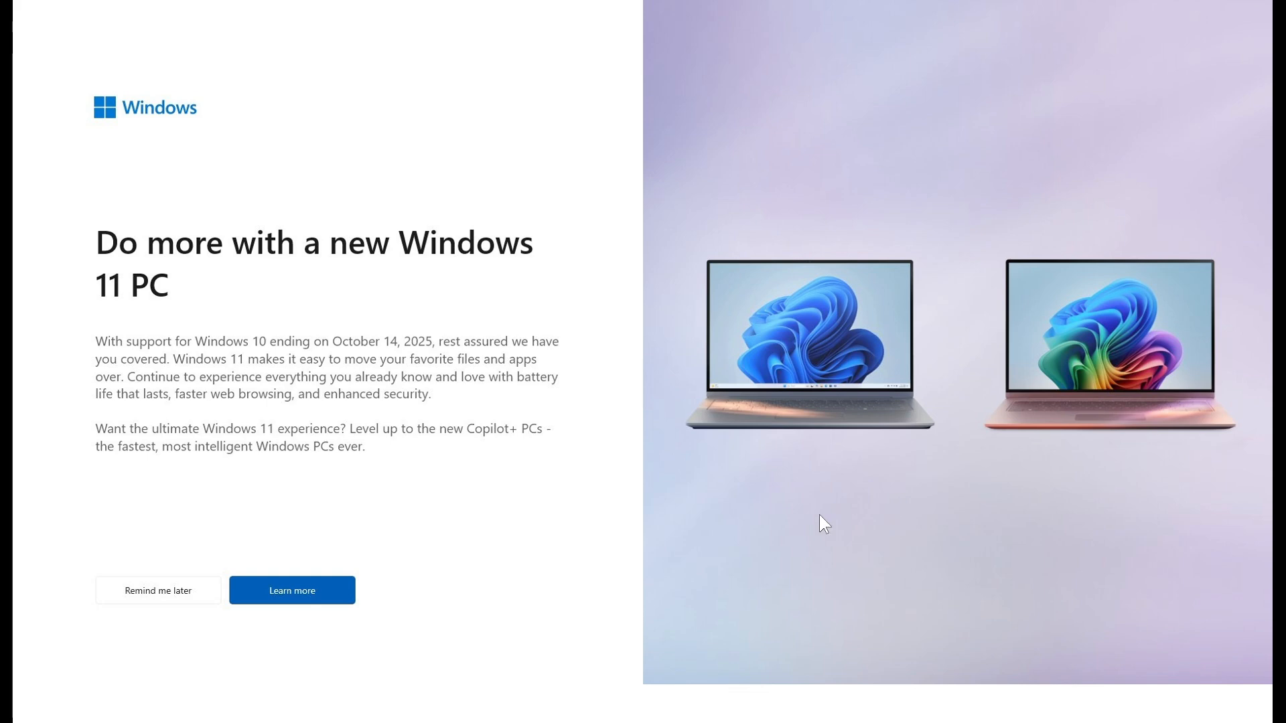
pyautogui.moveTo(827, 538)
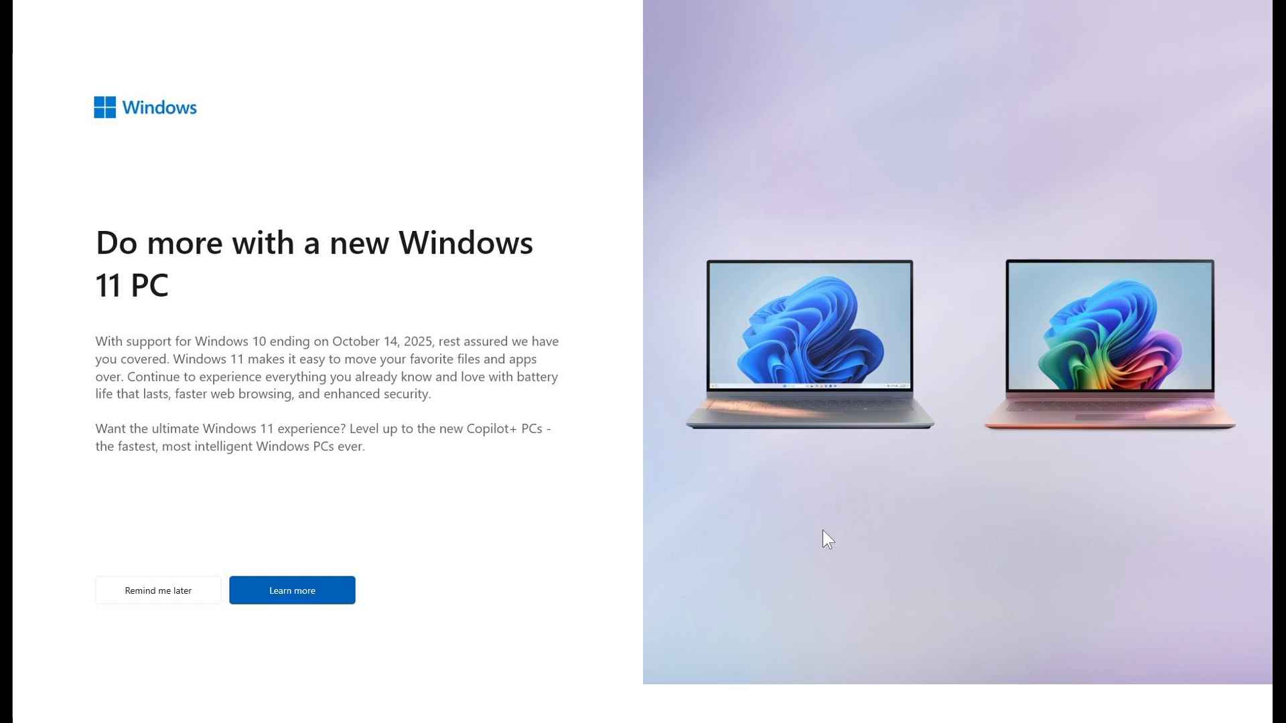
pyautogui.moveTo(770, 569)
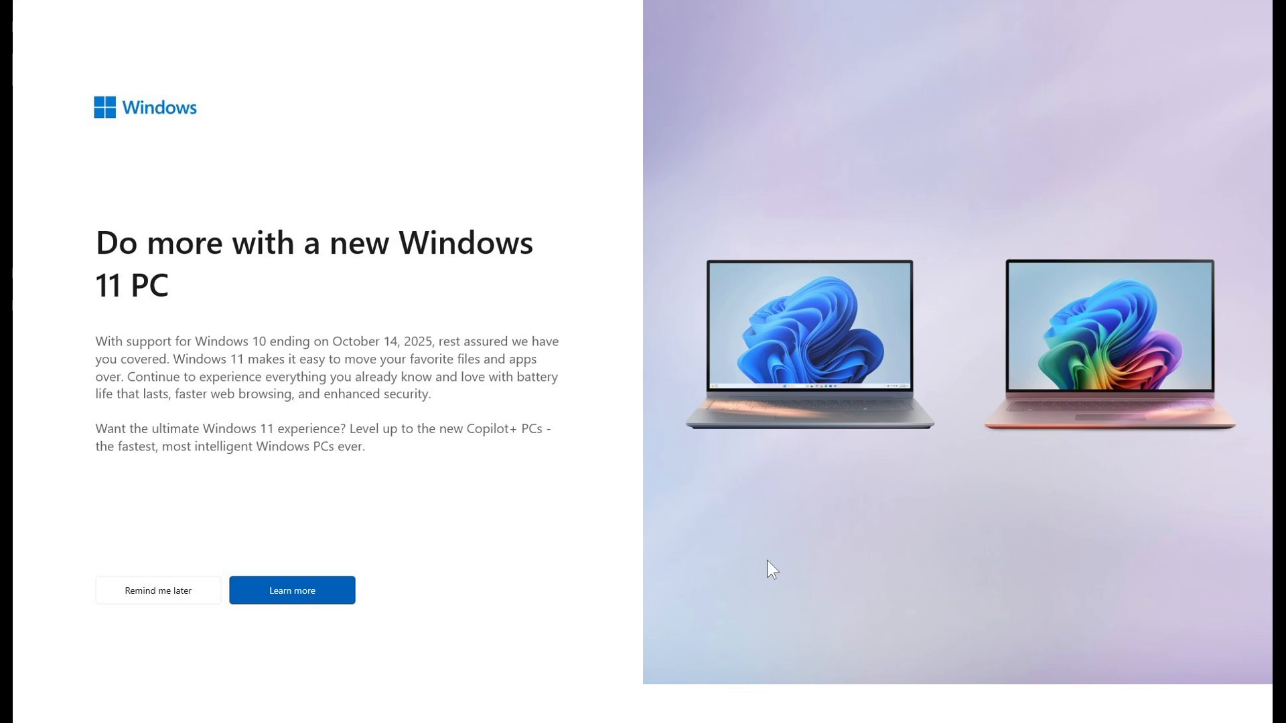
pyautogui.moveTo(752, 527)
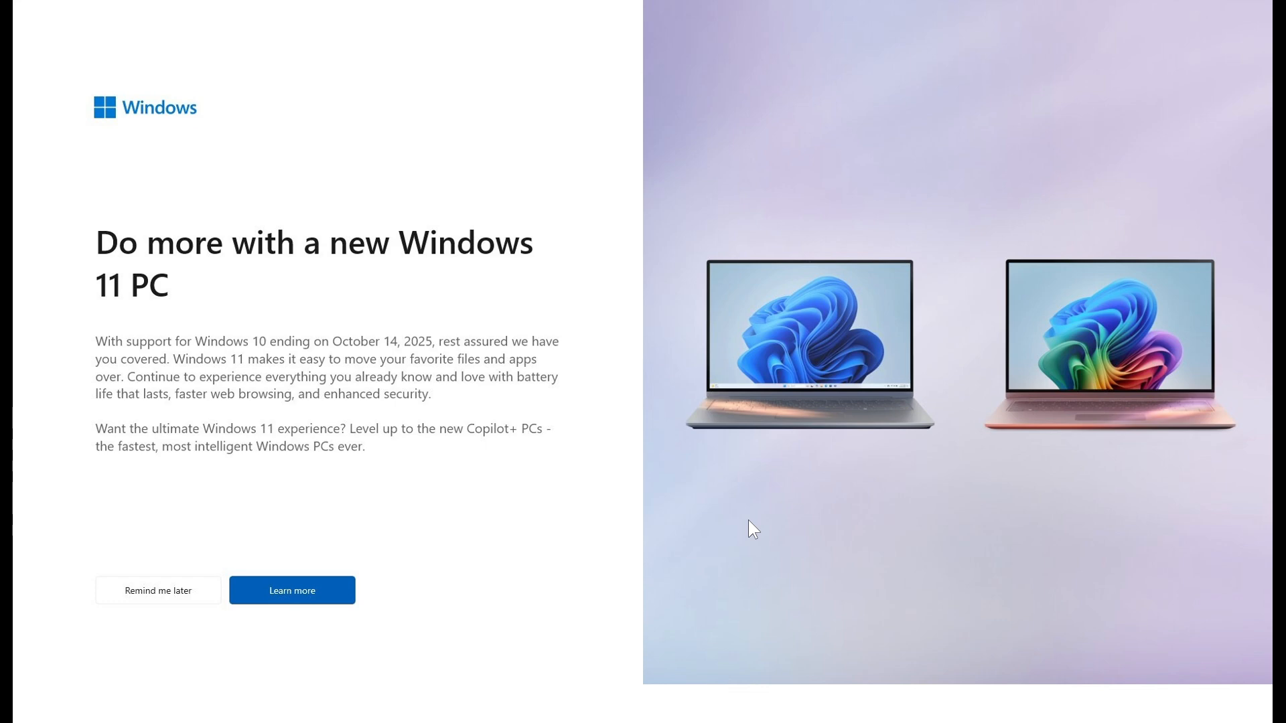
pyautogui.moveTo(771, 572)
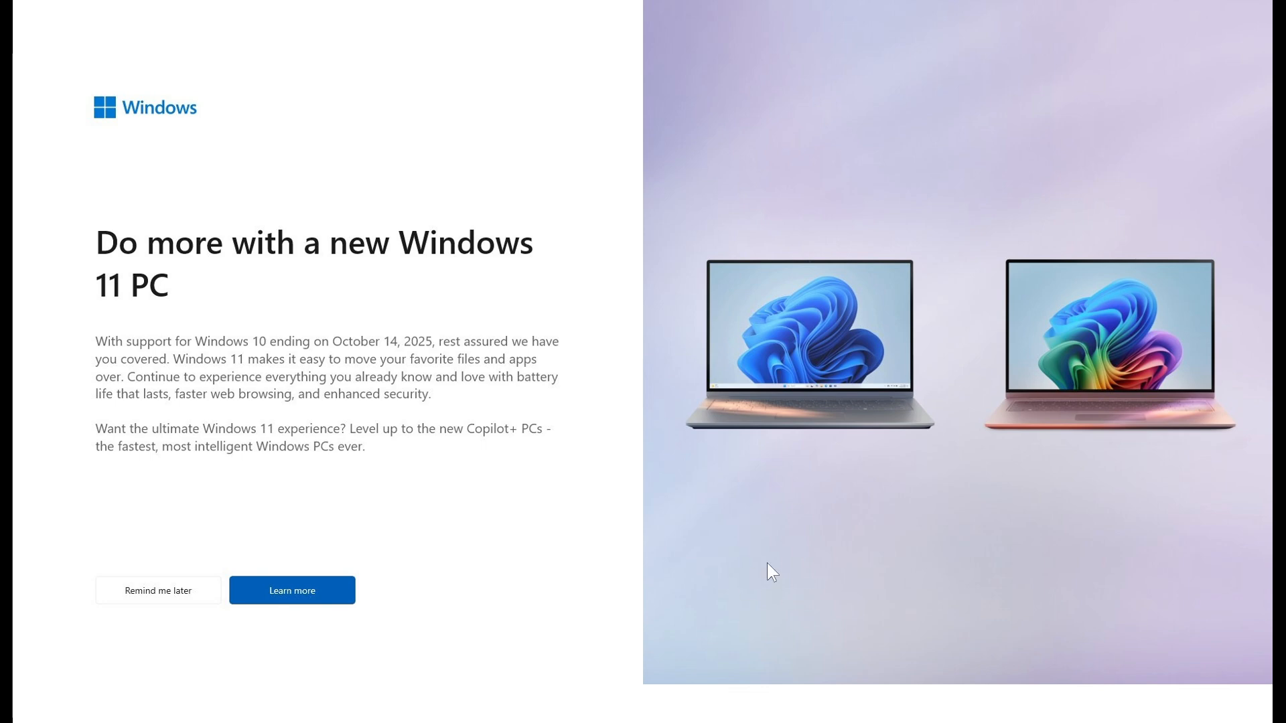
pyautogui.moveTo(97, 497)
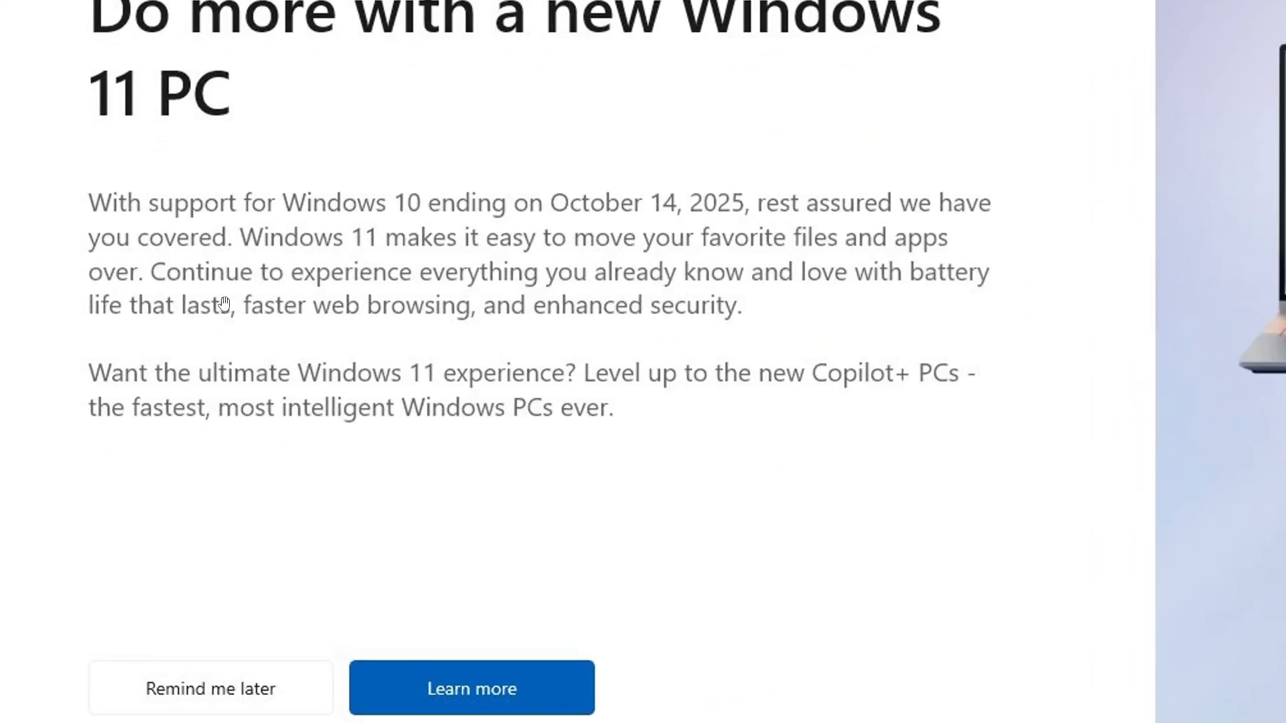
pyautogui.moveTo(745, 261)
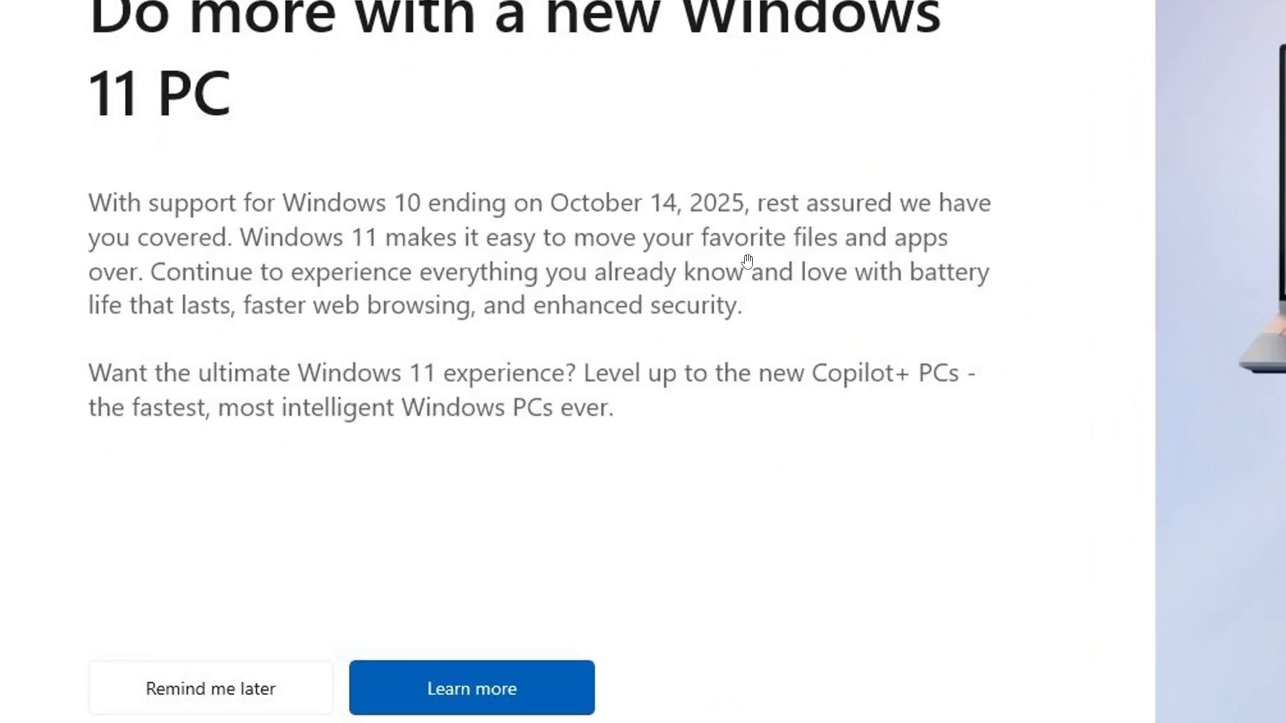
pyautogui.moveTo(373, 274)
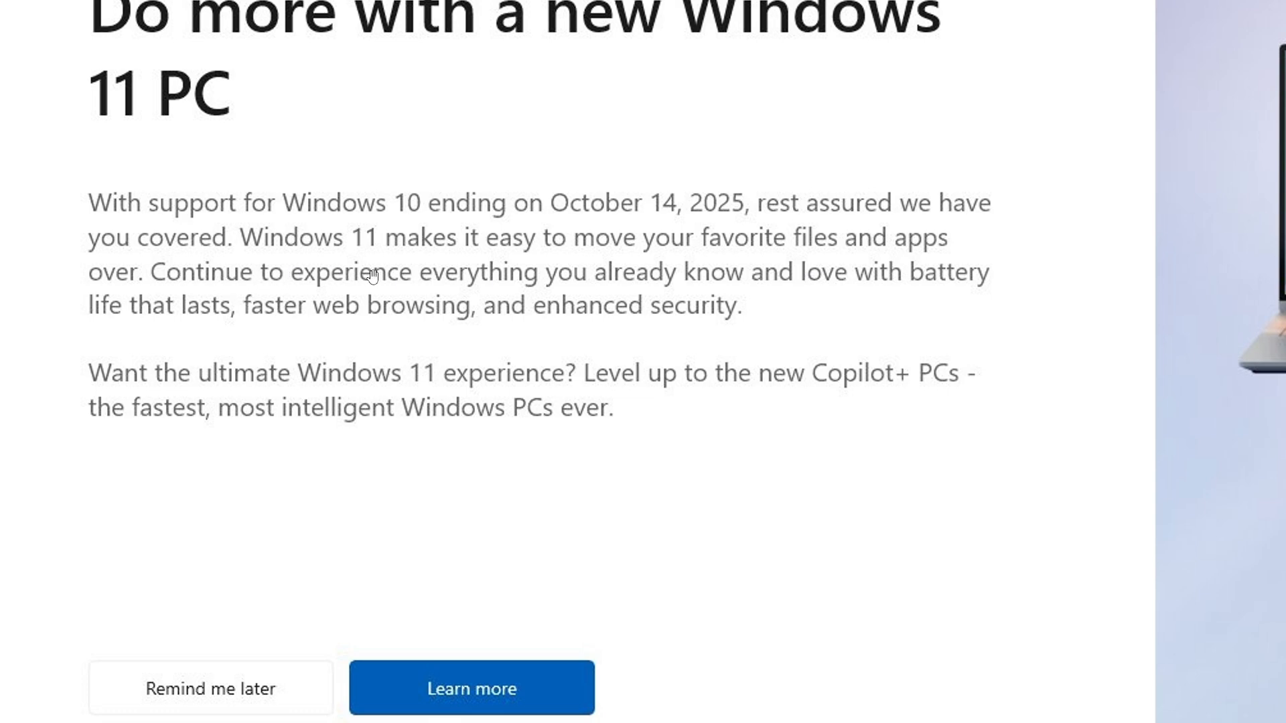
pyautogui.moveTo(895, 260)
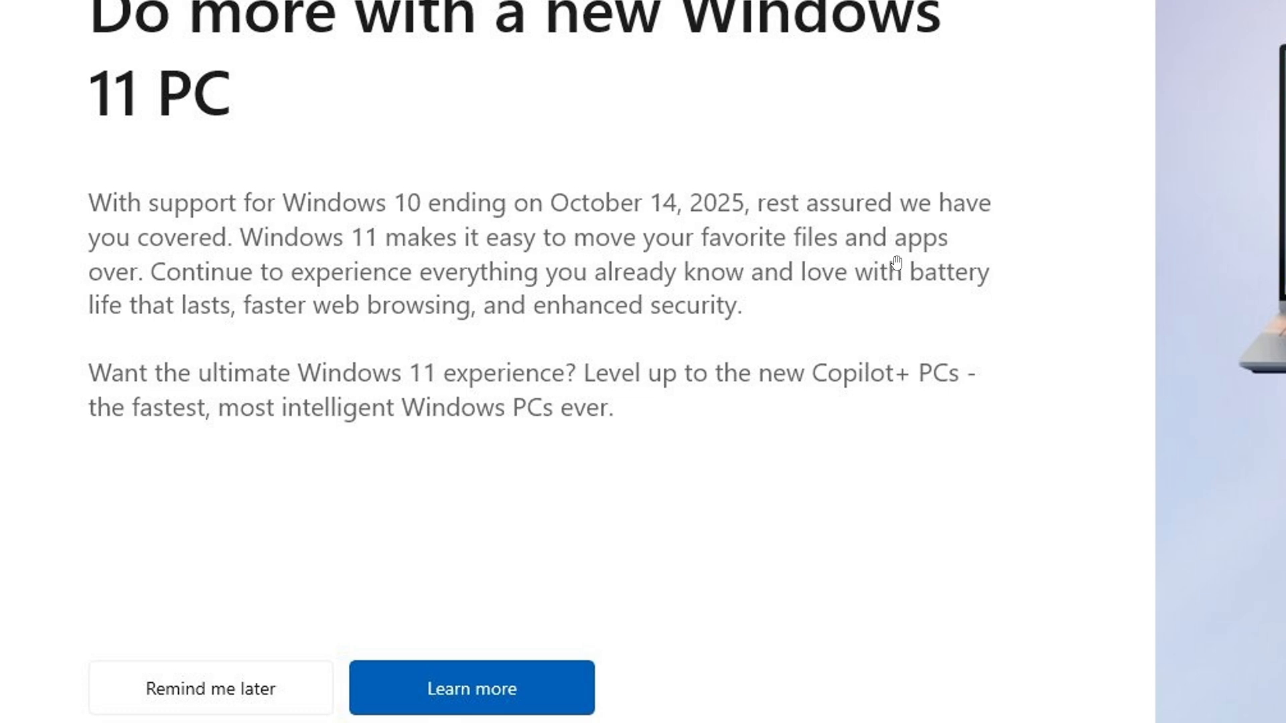
pyautogui.moveTo(207, 290)
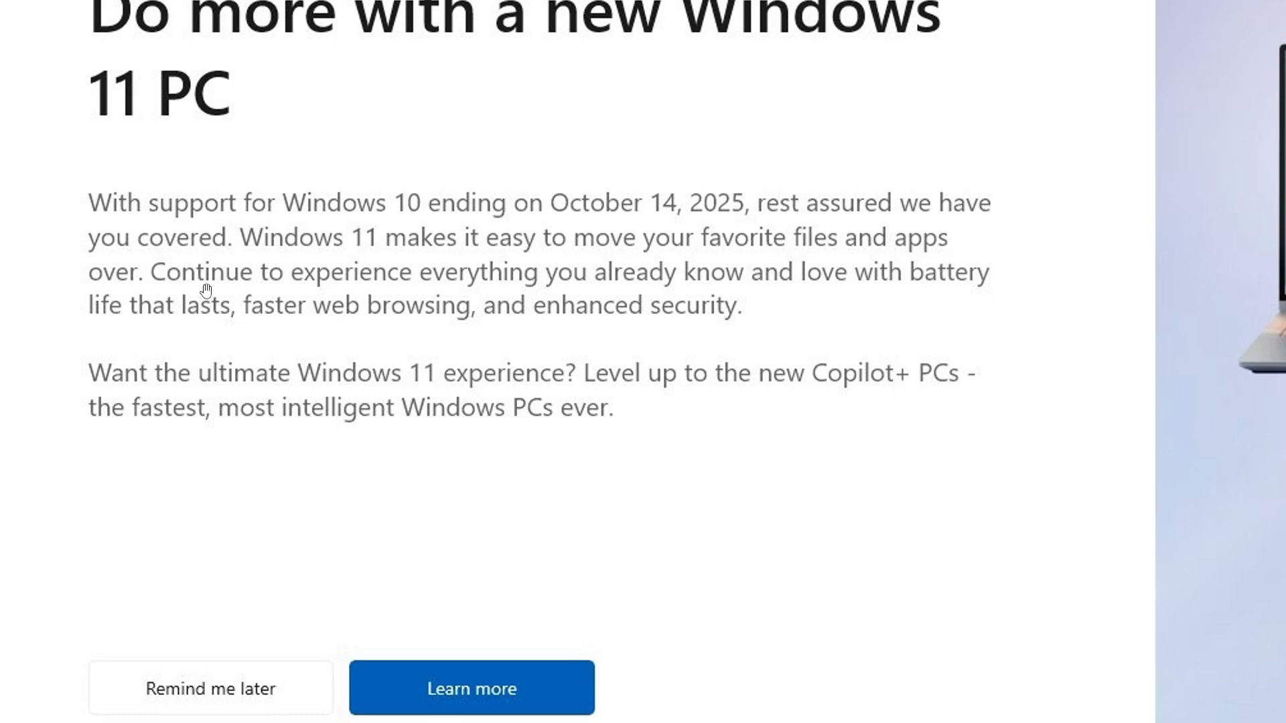
pyautogui.moveTo(815, 317)
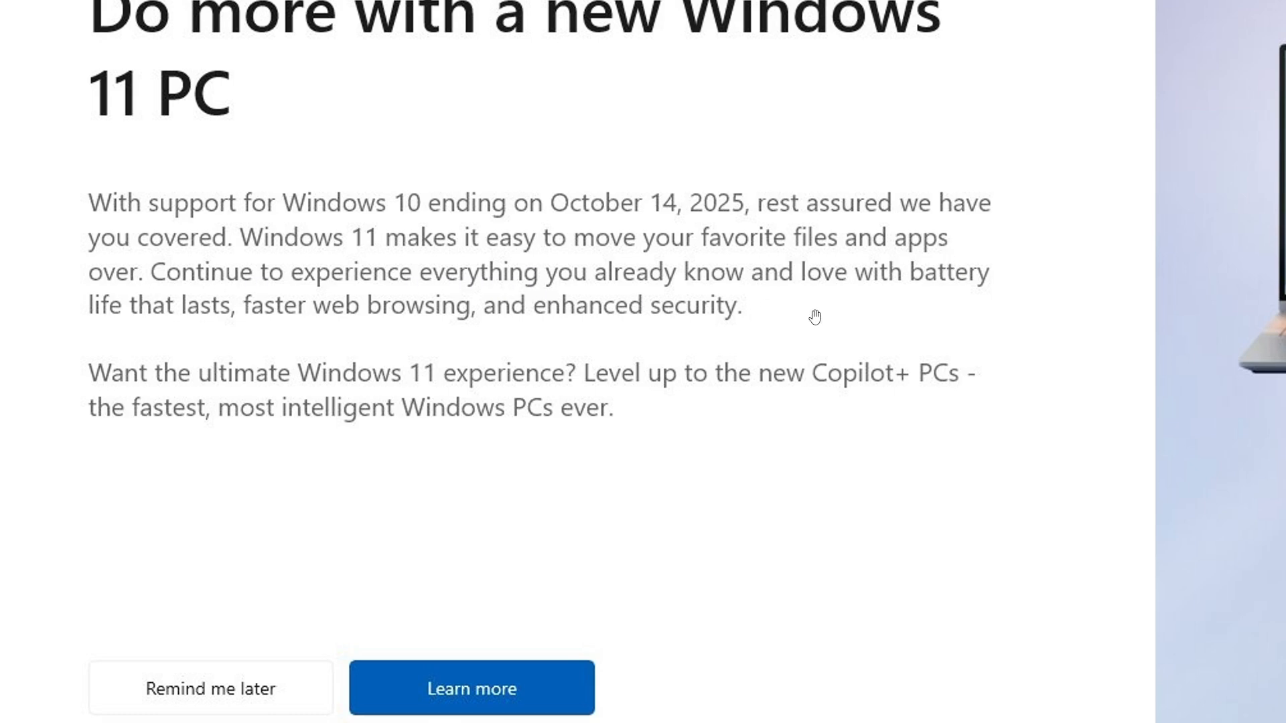
pyautogui.moveTo(314, 328)
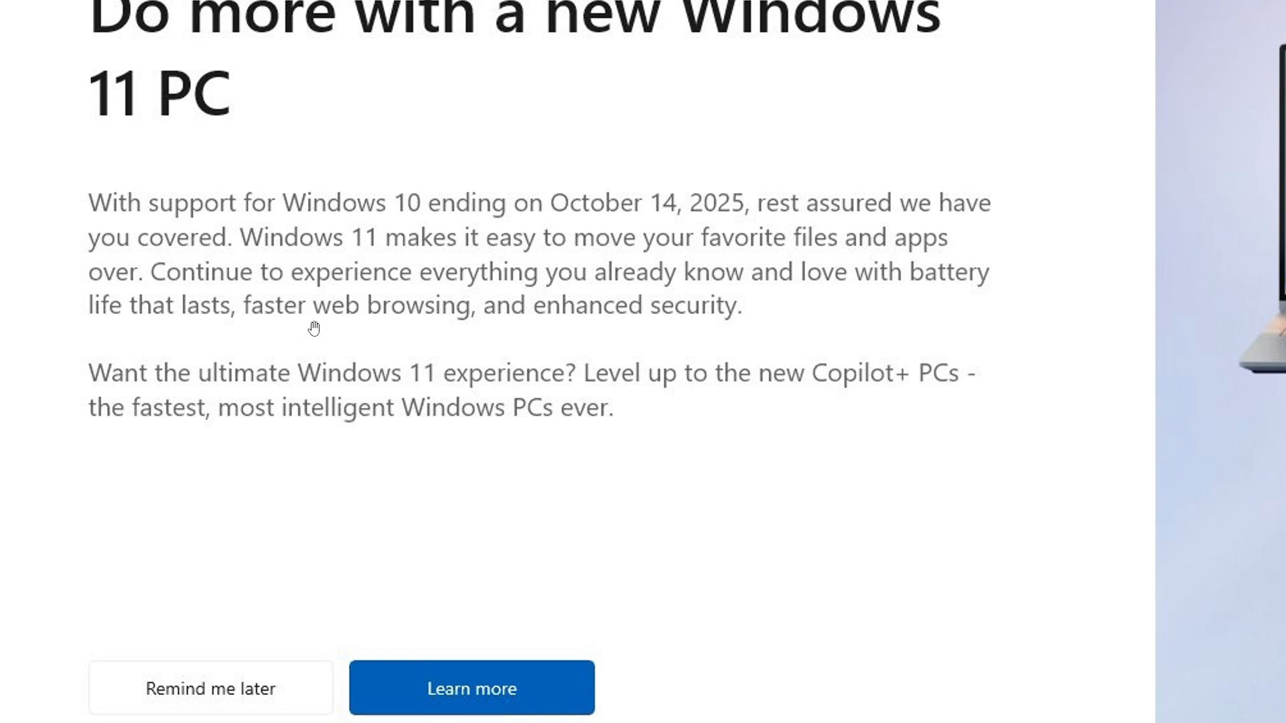
pyautogui.moveTo(446, 337)
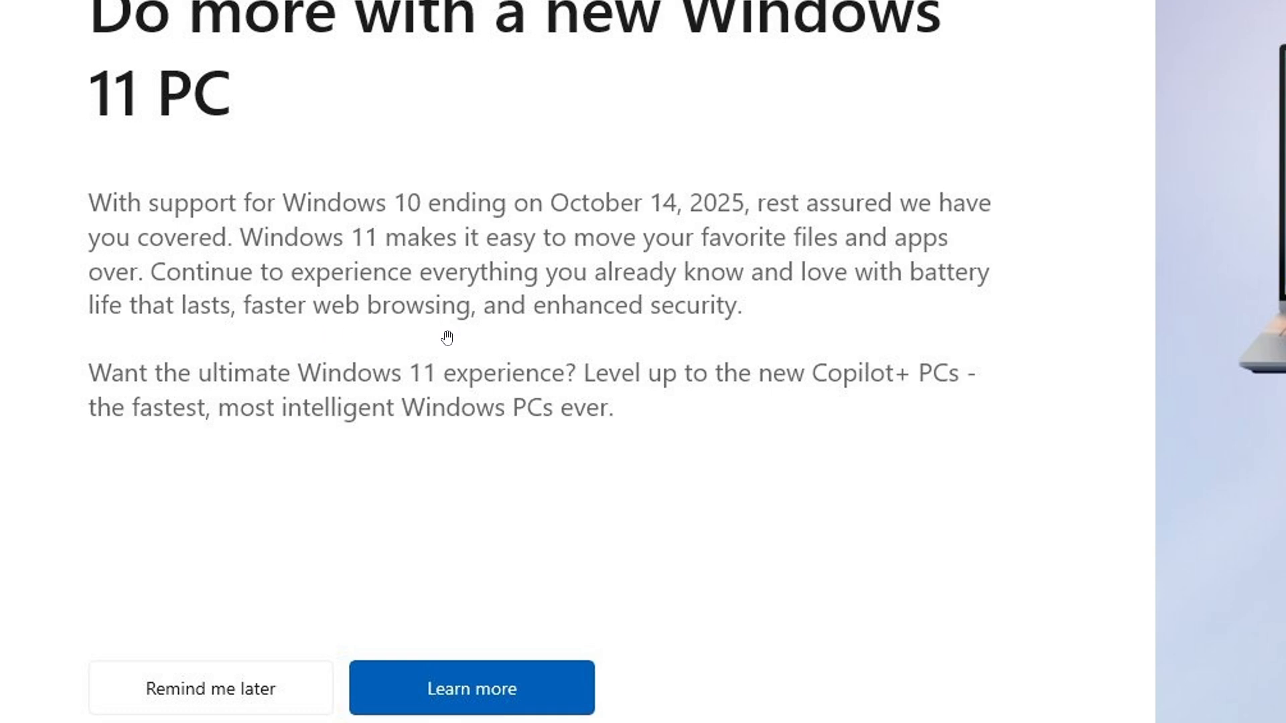
pyautogui.moveTo(113, 376)
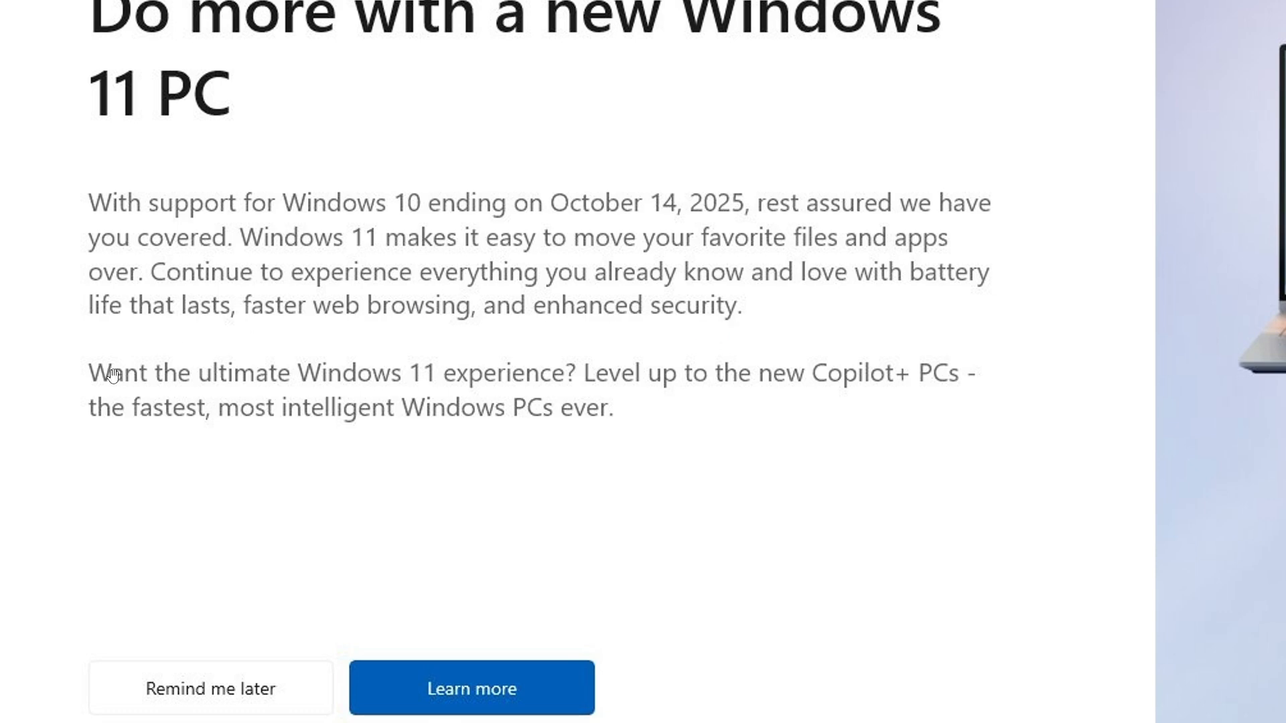
pyautogui.moveTo(552, 399)
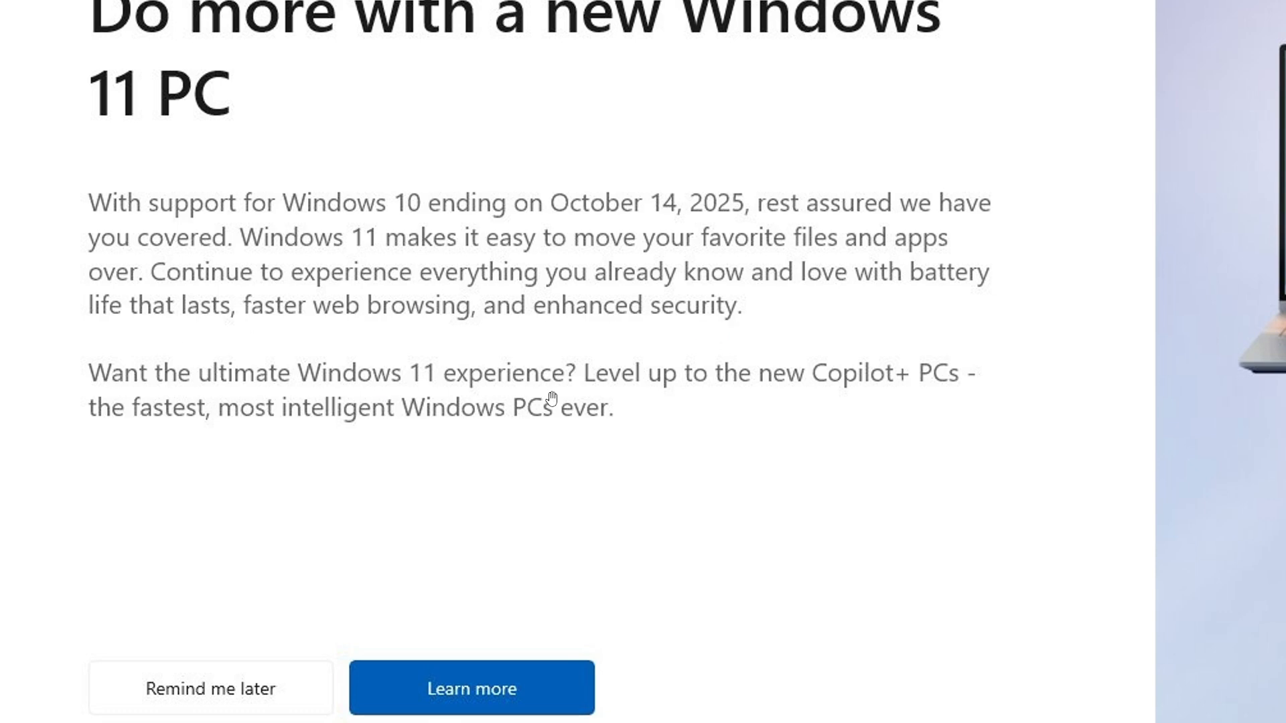
pyautogui.moveTo(741, 412)
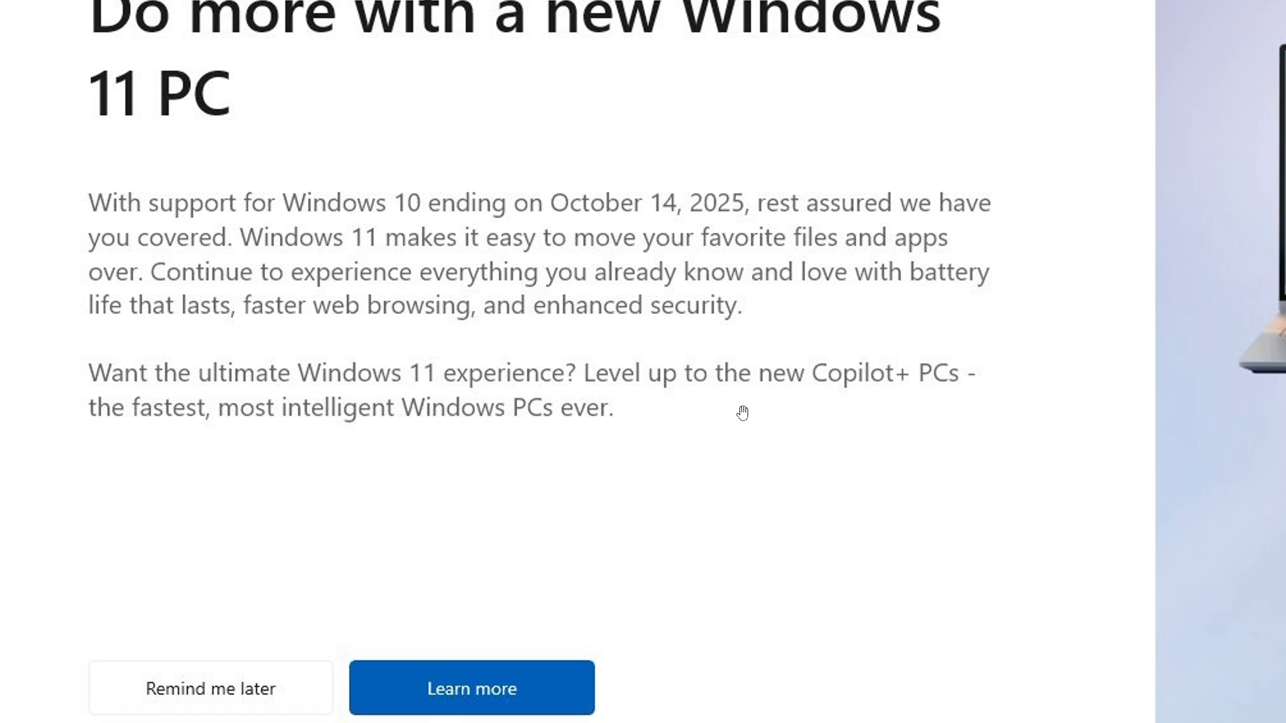
pyautogui.moveTo(358, 474)
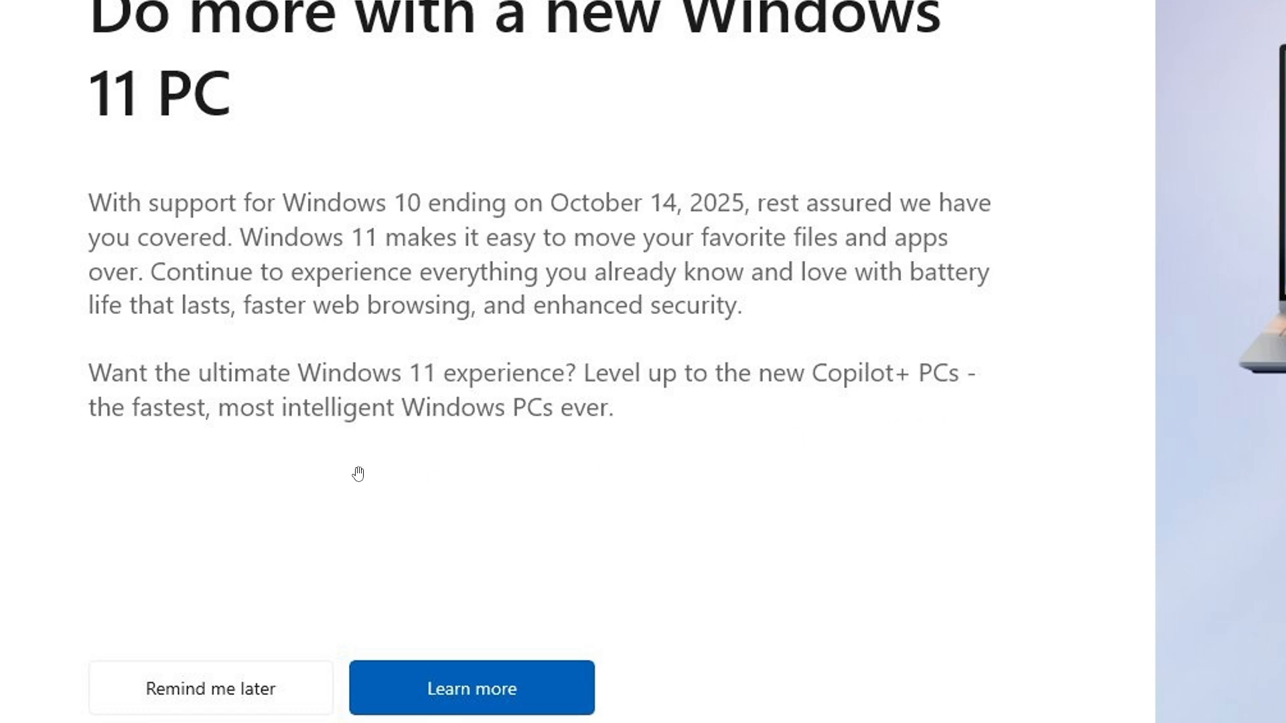
pyautogui.moveTo(645, 452)
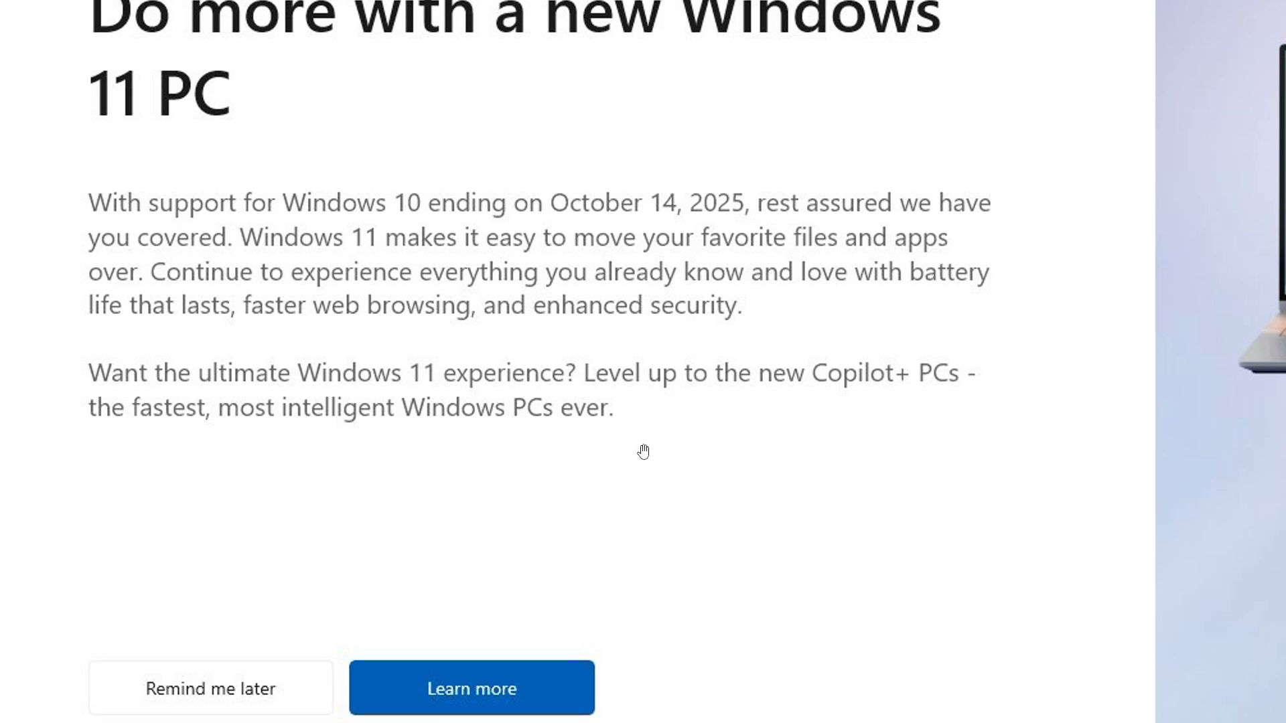
pyautogui.moveTo(717, 449)
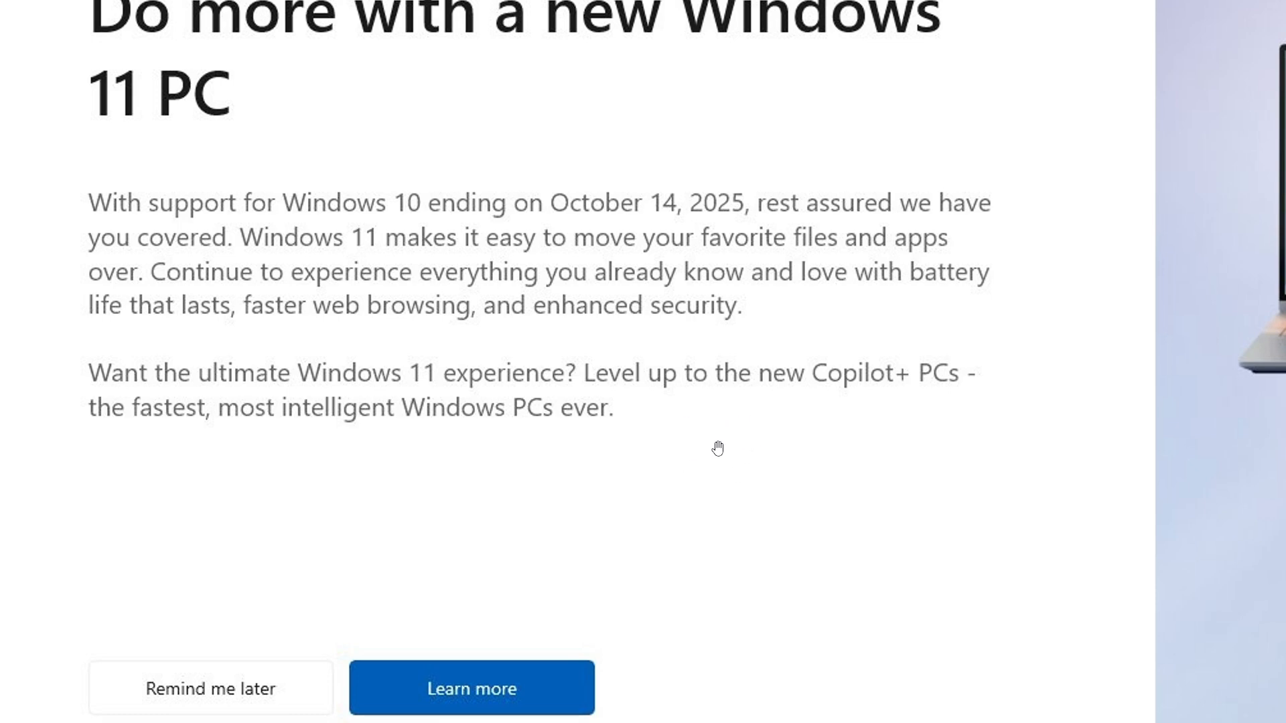
pyautogui.moveTo(721, 451)
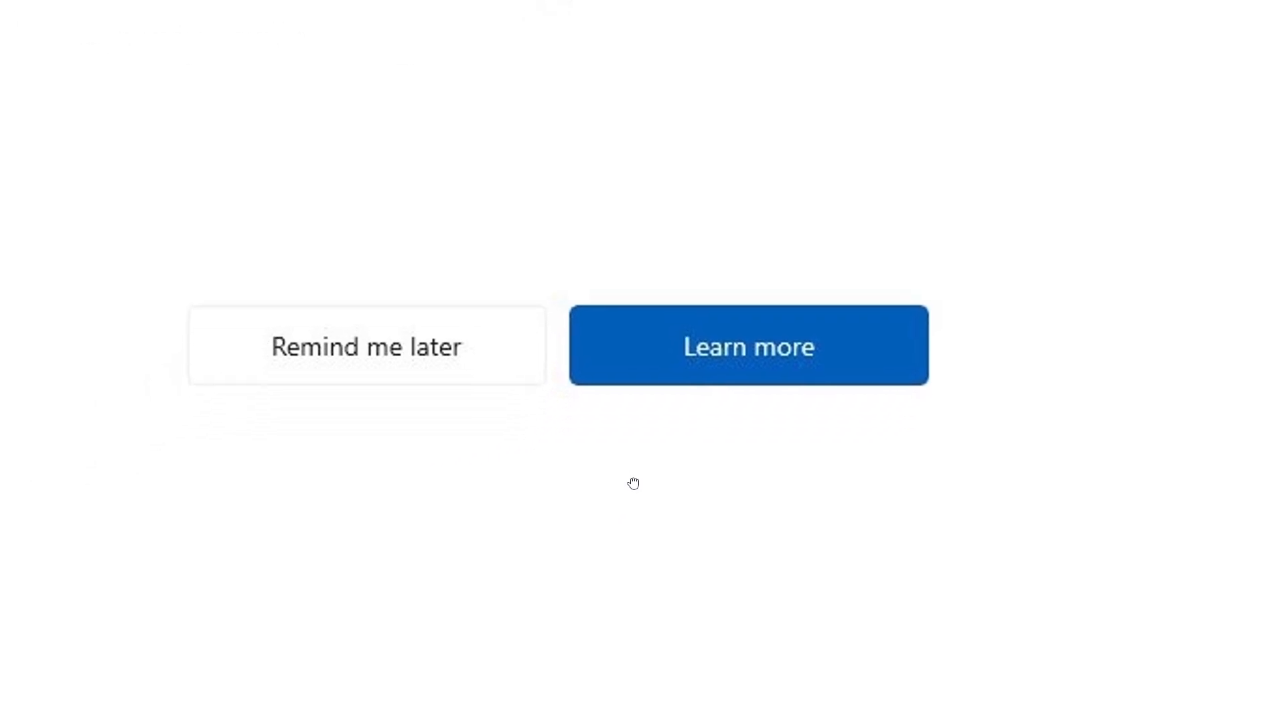
pyautogui.moveTo(520, 250)
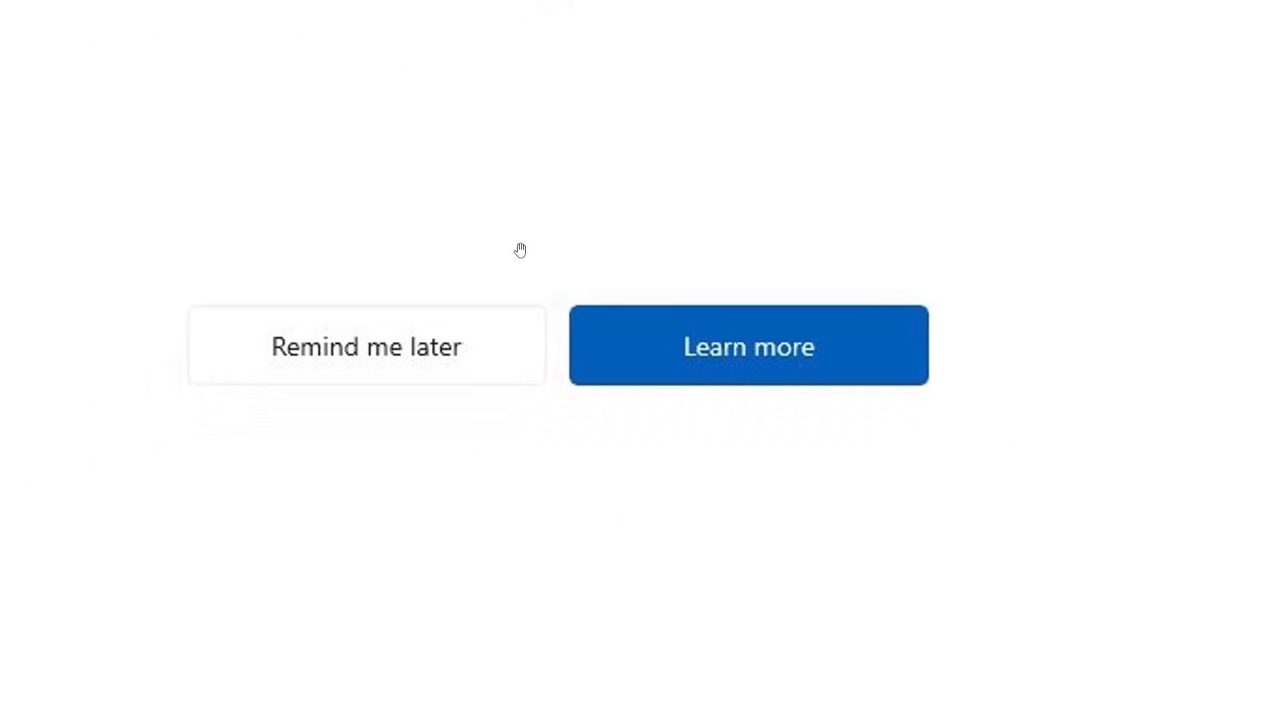
pyautogui.moveTo(987, 434)
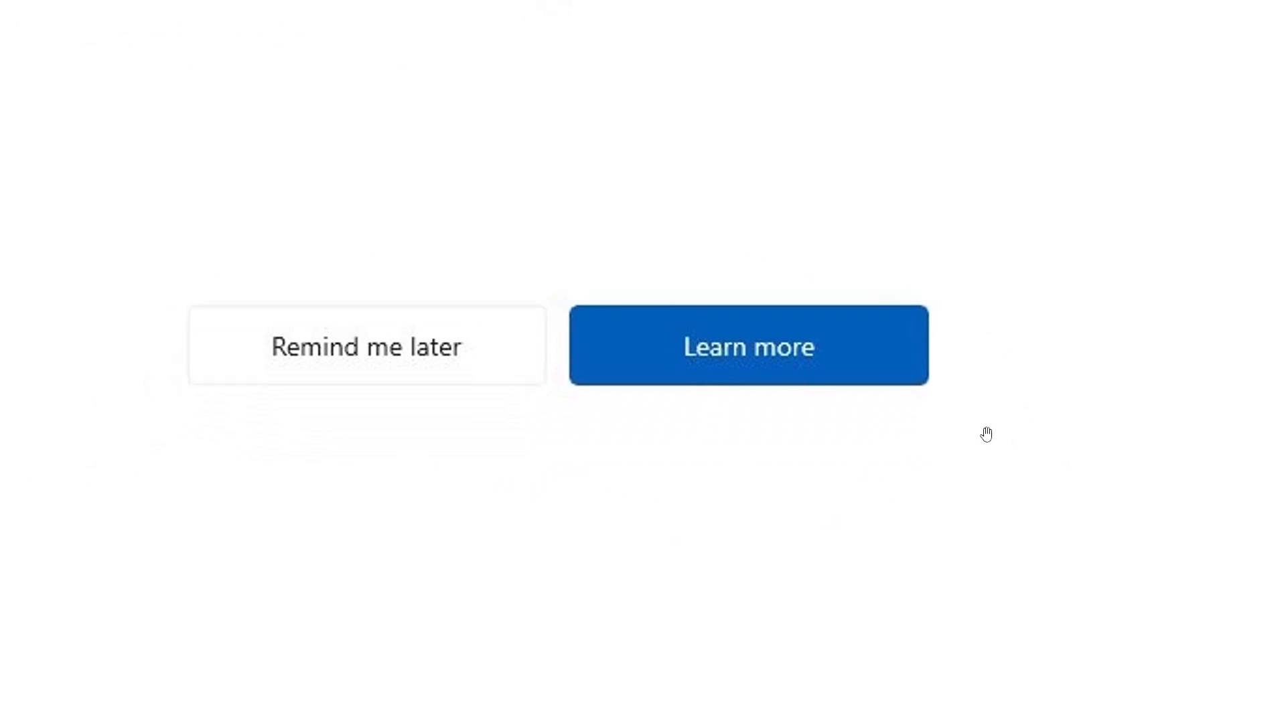
pyautogui.moveTo(270, 477)
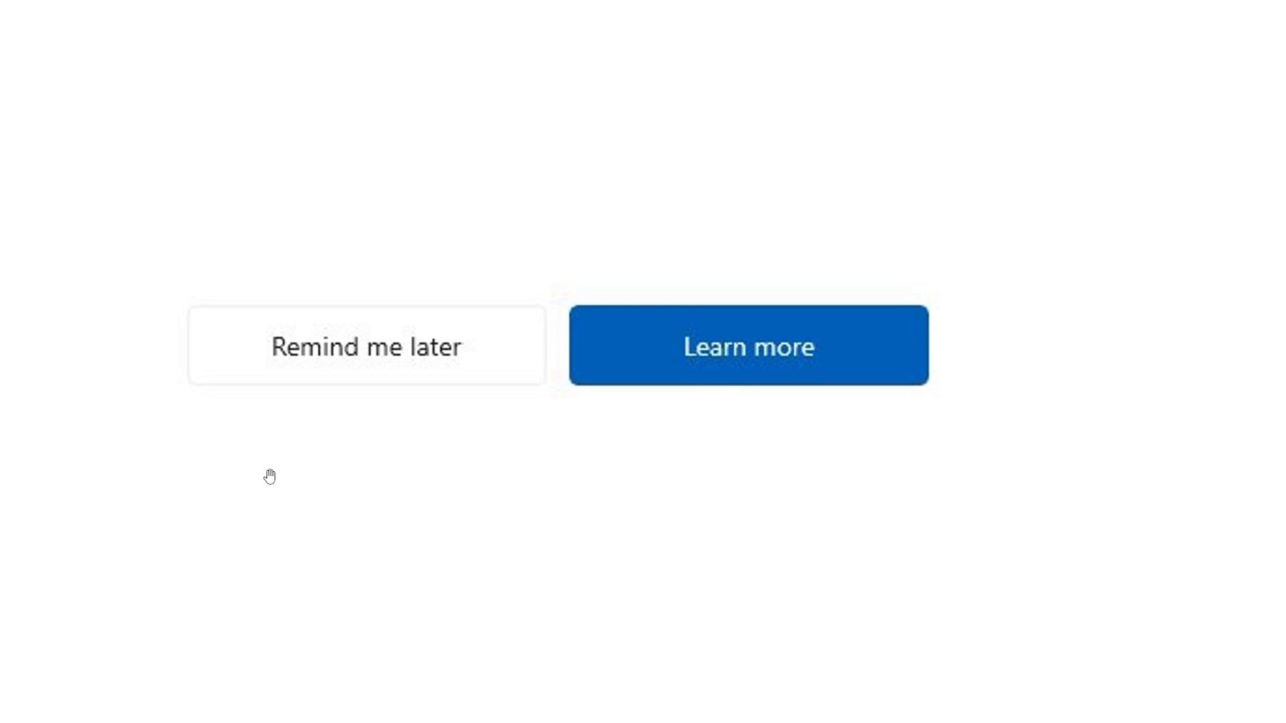
pyautogui.moveTo(786, 359)
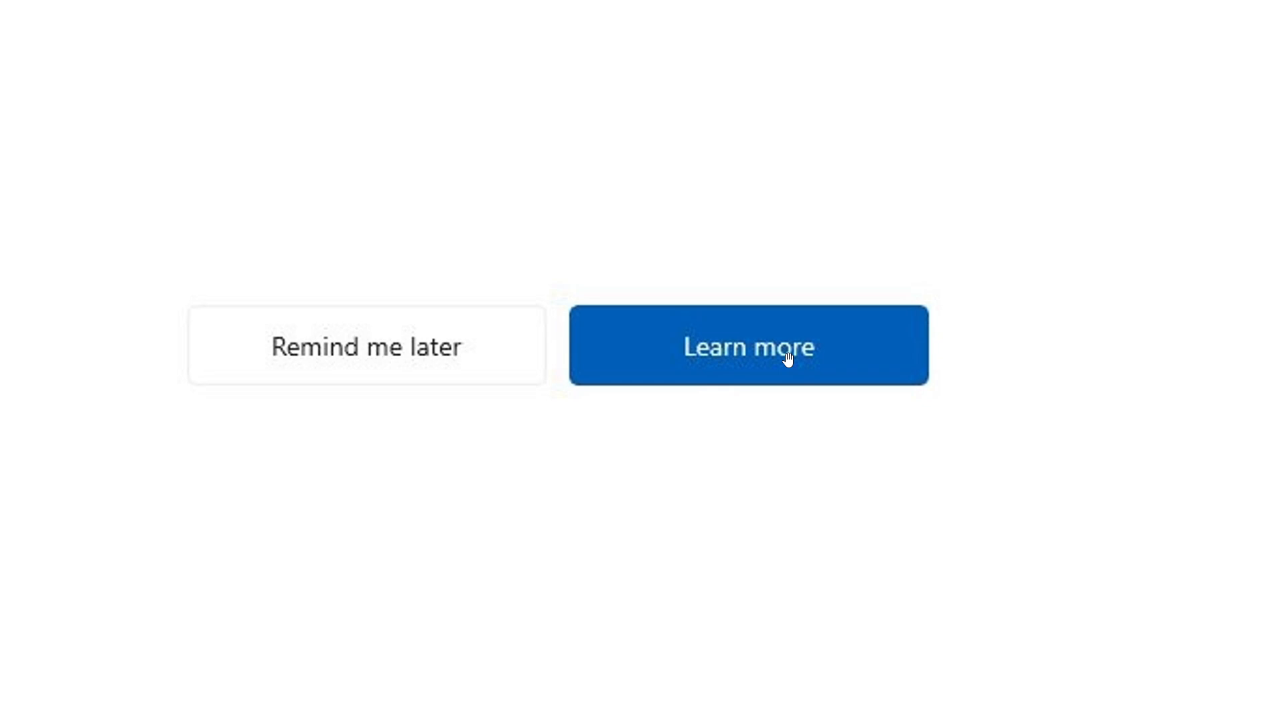
pyautogui.moveTo(617, 367)
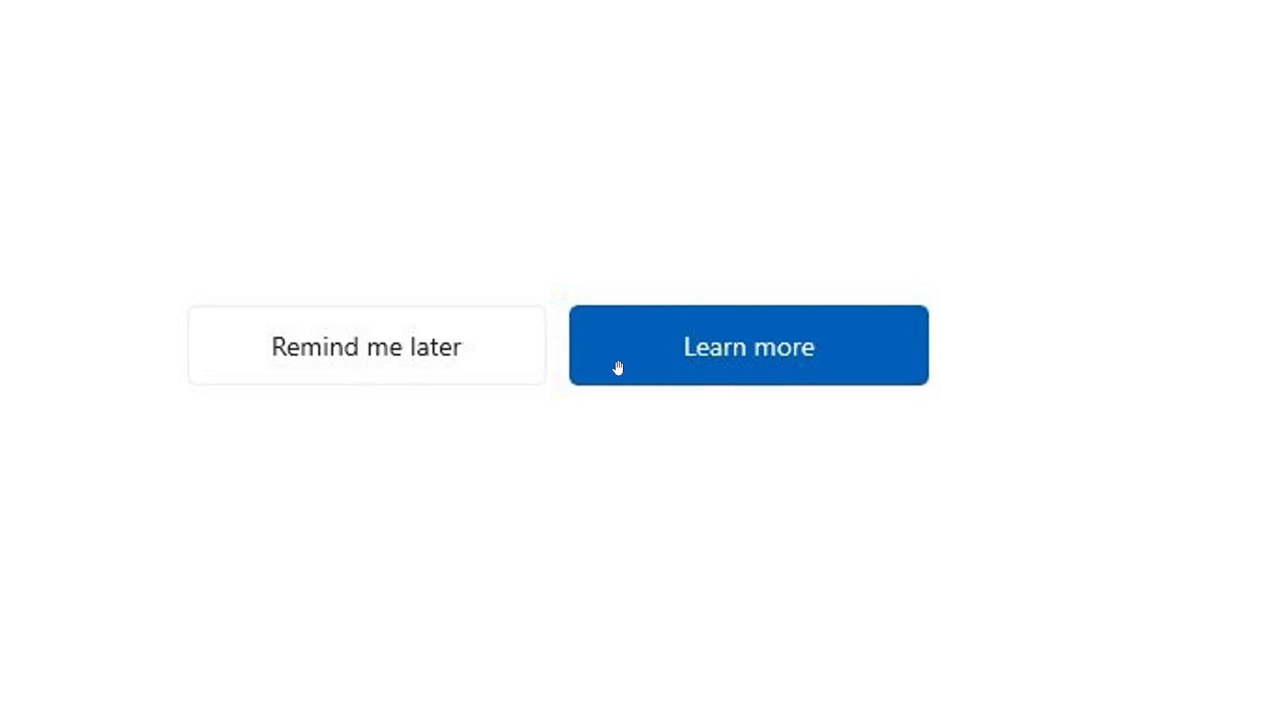
pyautogui.moveTo(401, 381)
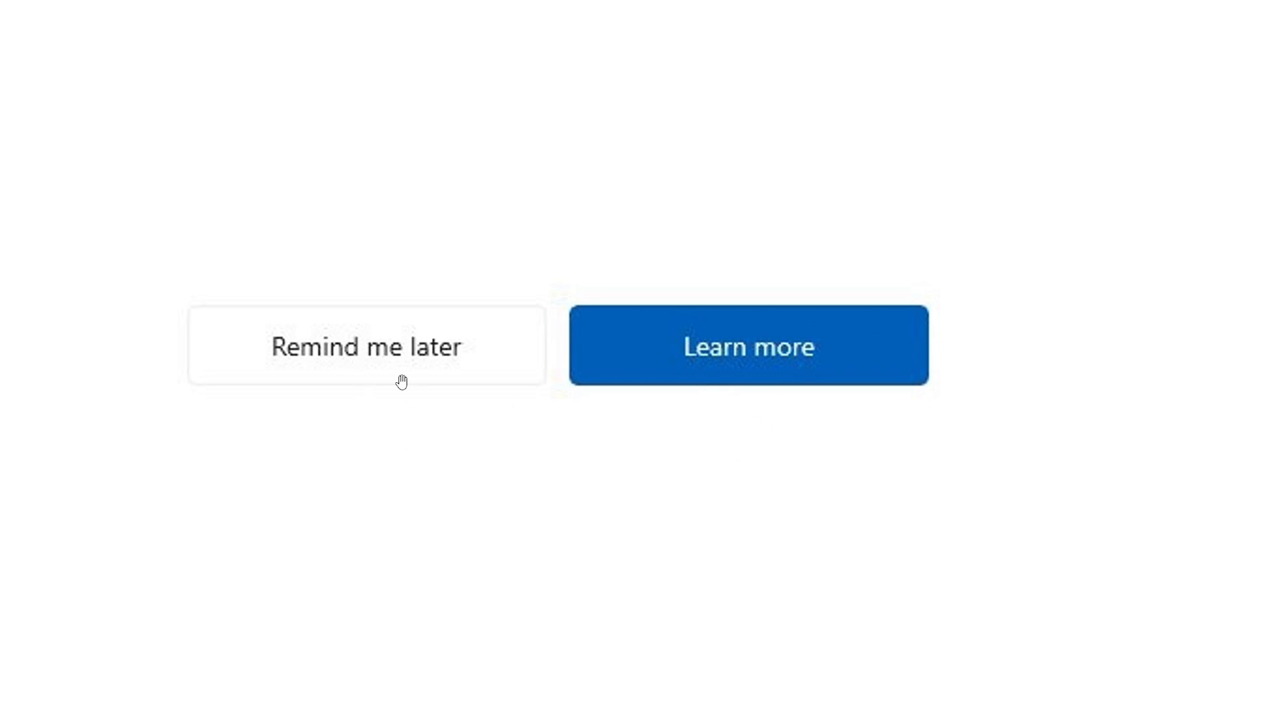
pyautogui.moveTo(579, 480)
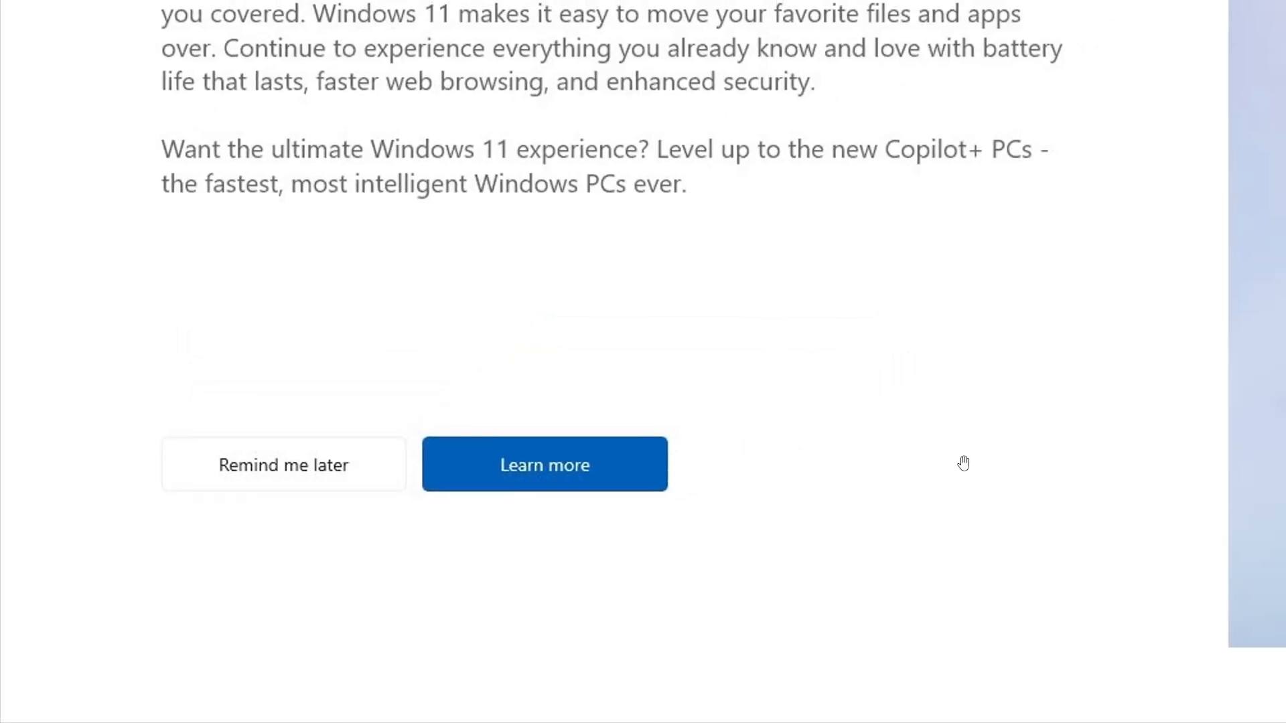
pyautogui.moveTo(318, 379)
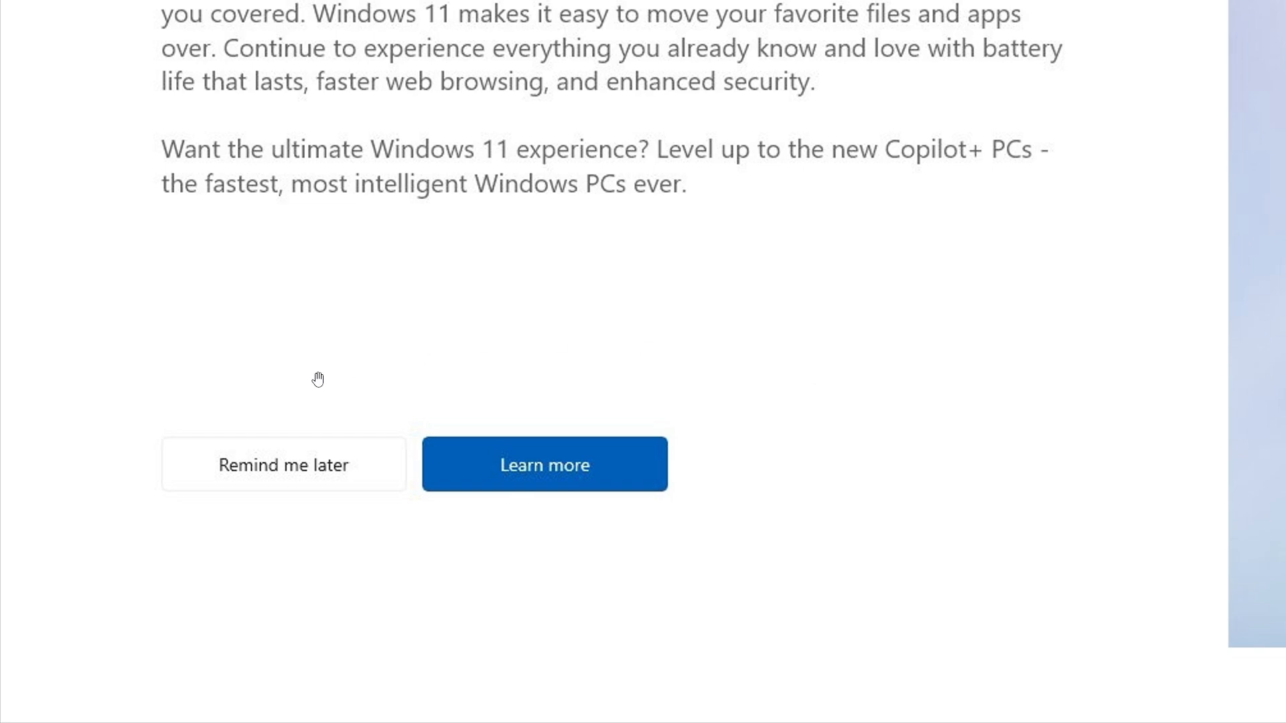
pyautogui.moveTo(931, 396)
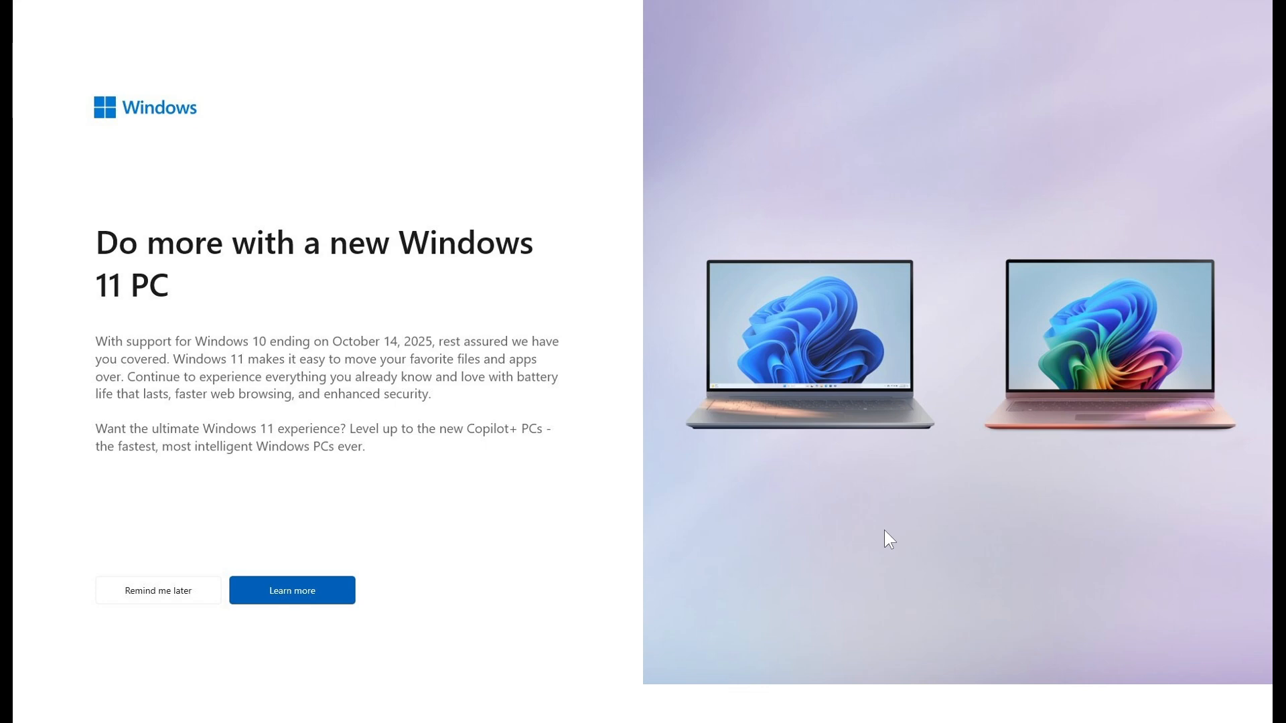
pyautogui.moveTo(897, 550)
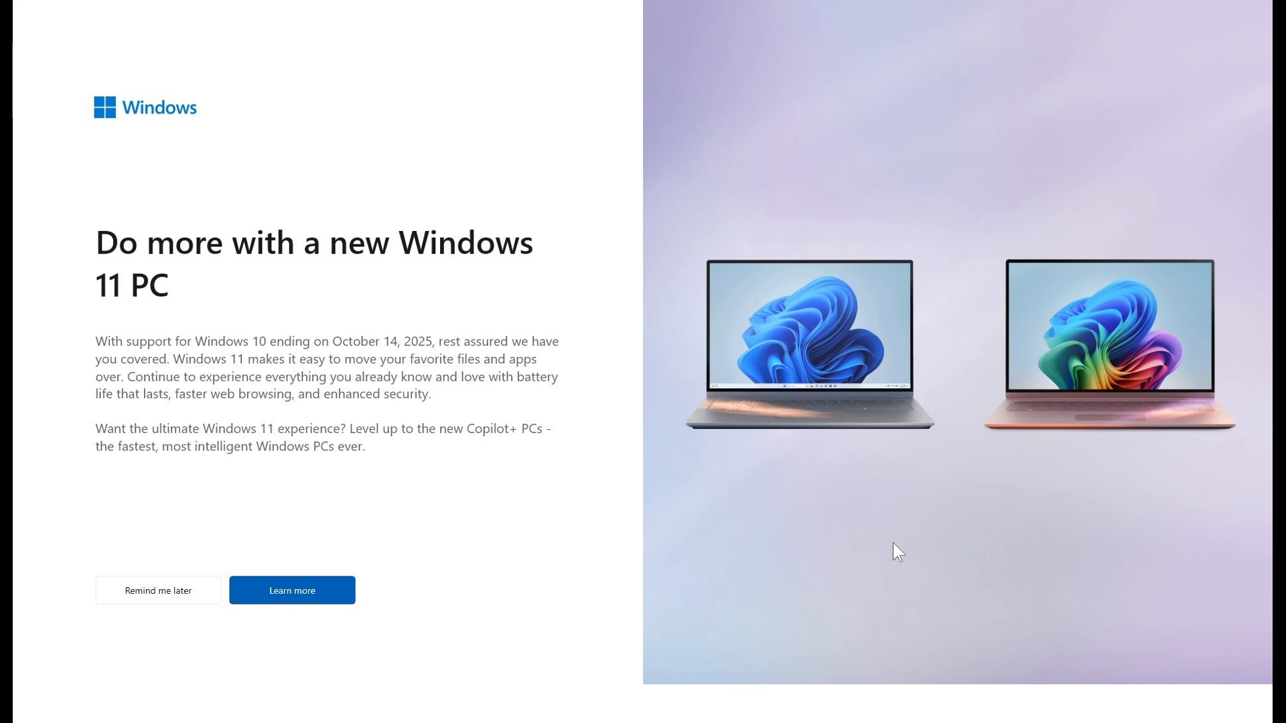
pyautogui.moveTo(740, 533)
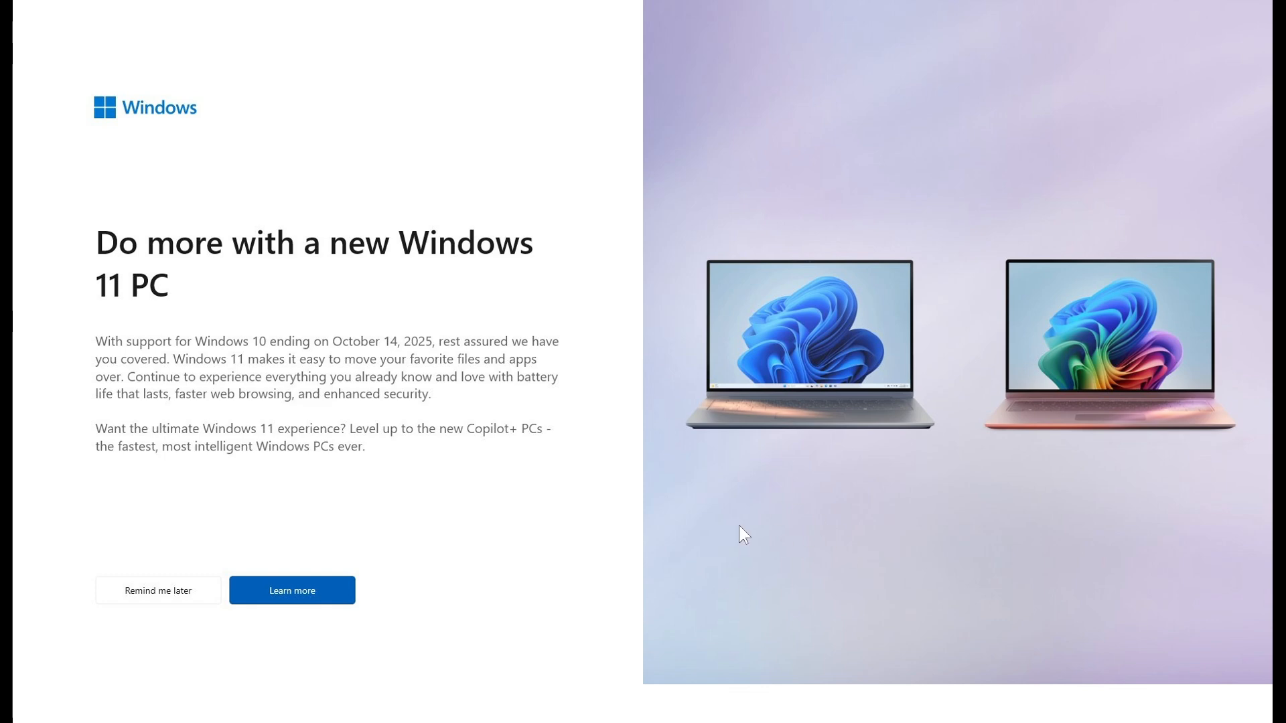
pyautogui.moveTo(774, 540)
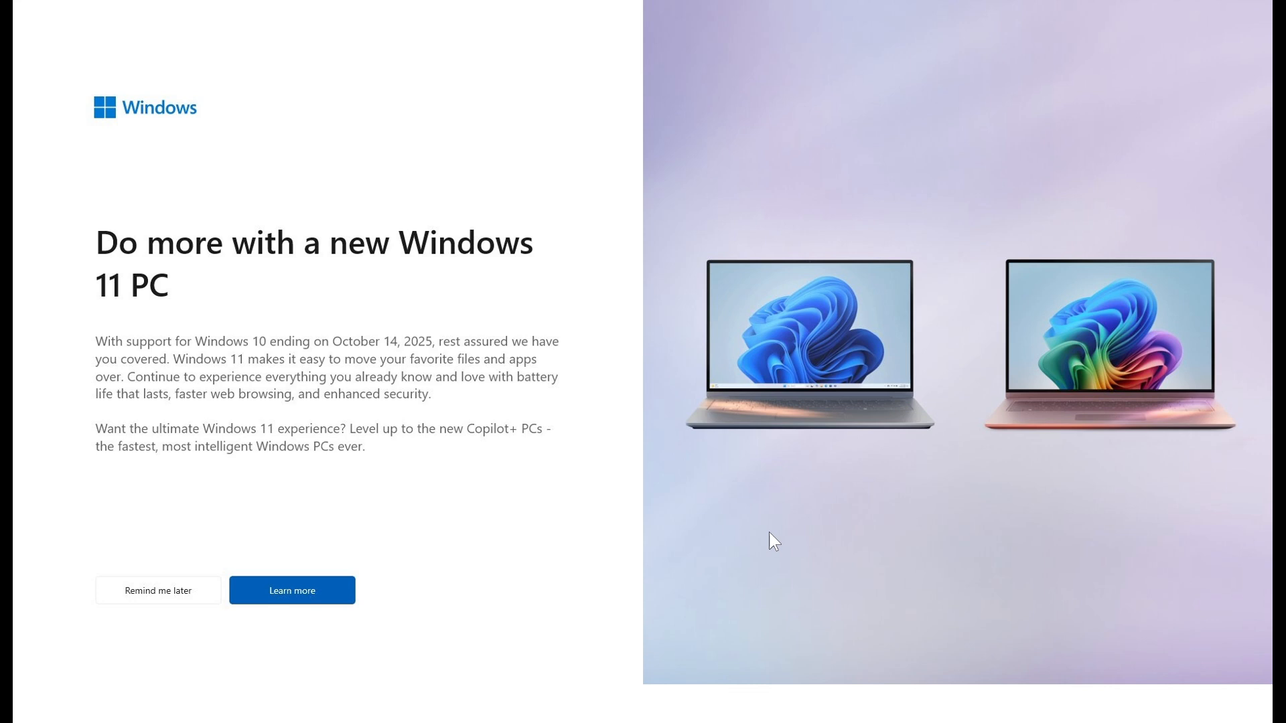
pyautogui.moveTo(463, 434)
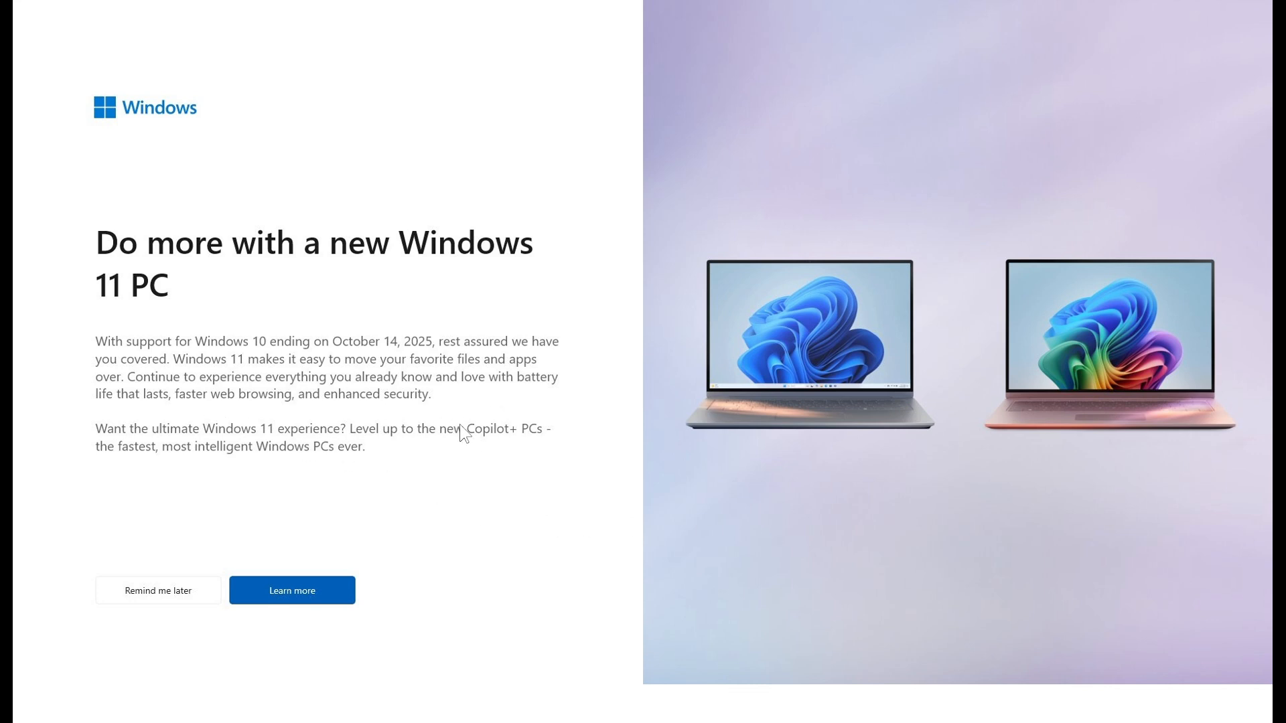
pyautogui.moveTo(826, 518)
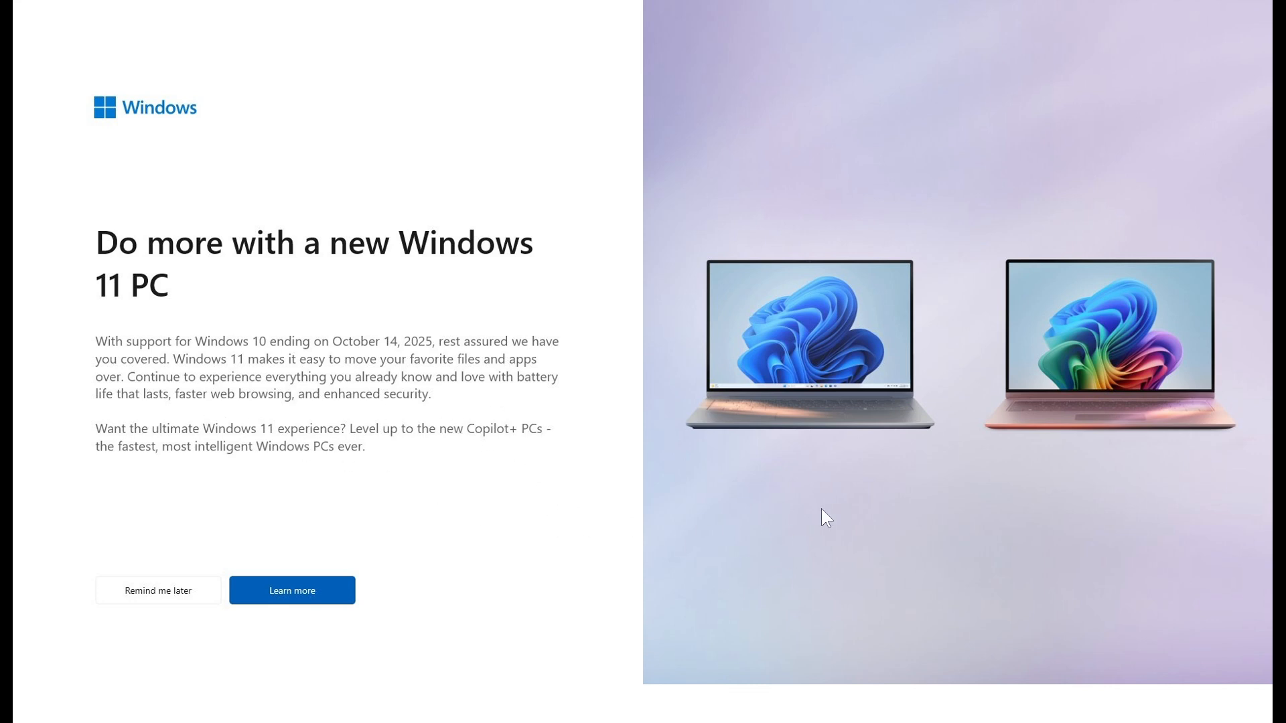
# Dismiss the Windows 11 upgrade banner with 'Remind me later' to return to the desktop.
pyautogui.click(157, 591)
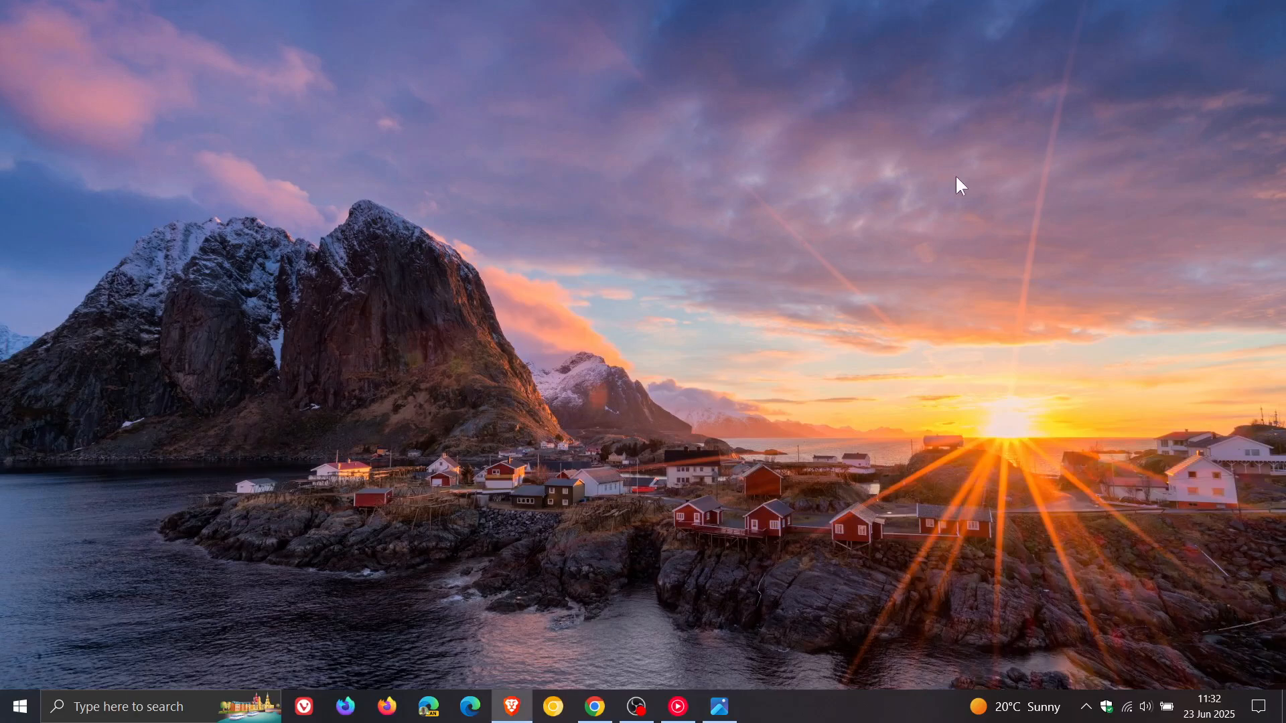
# Bring up Chrome and read through the Copilot+ PCs back-to-school companions article.
pyautogui.click(594, 706)
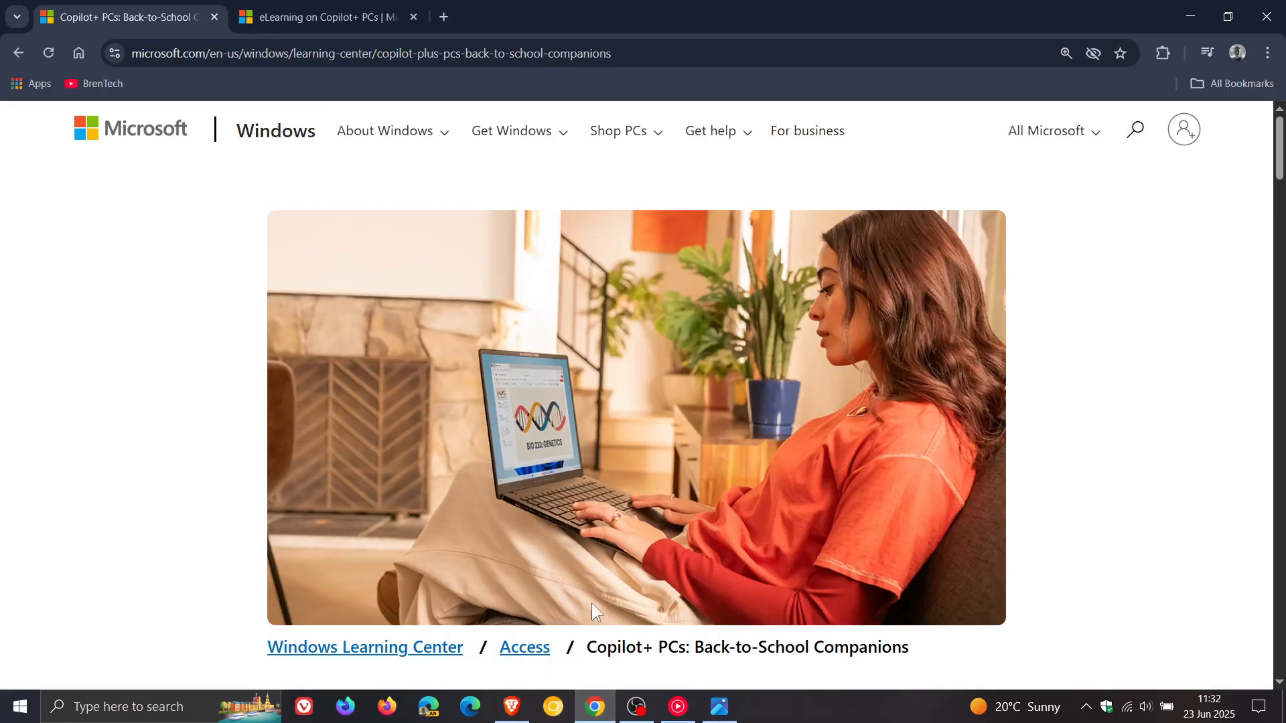
pyautogui.moveTo(1170, 311)
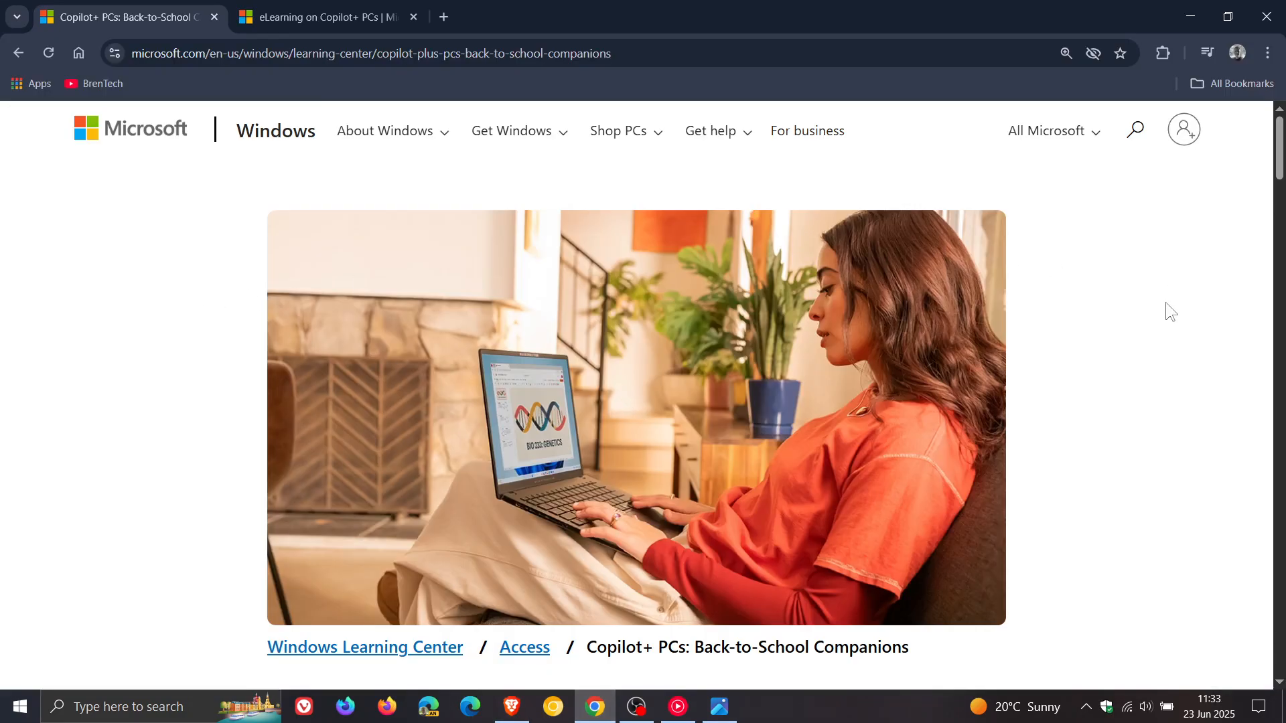
pyautogui.scroll(-3)
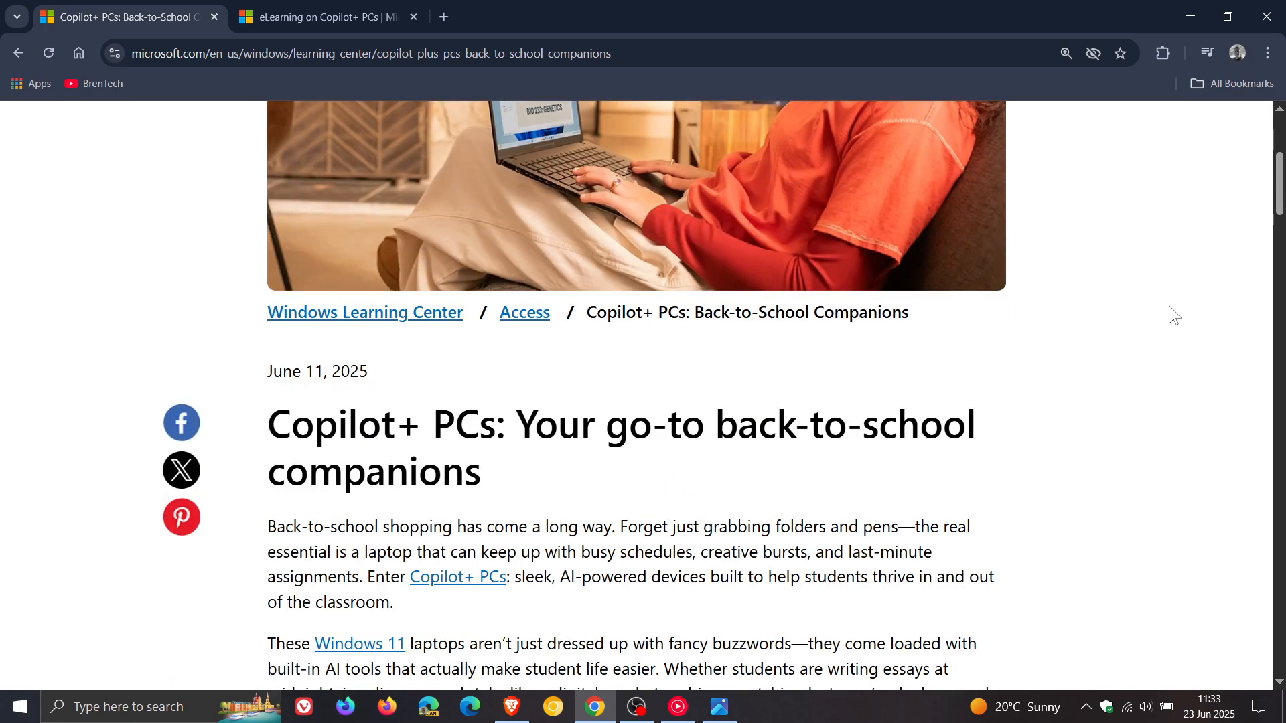
pyautogui.scroll(-3)
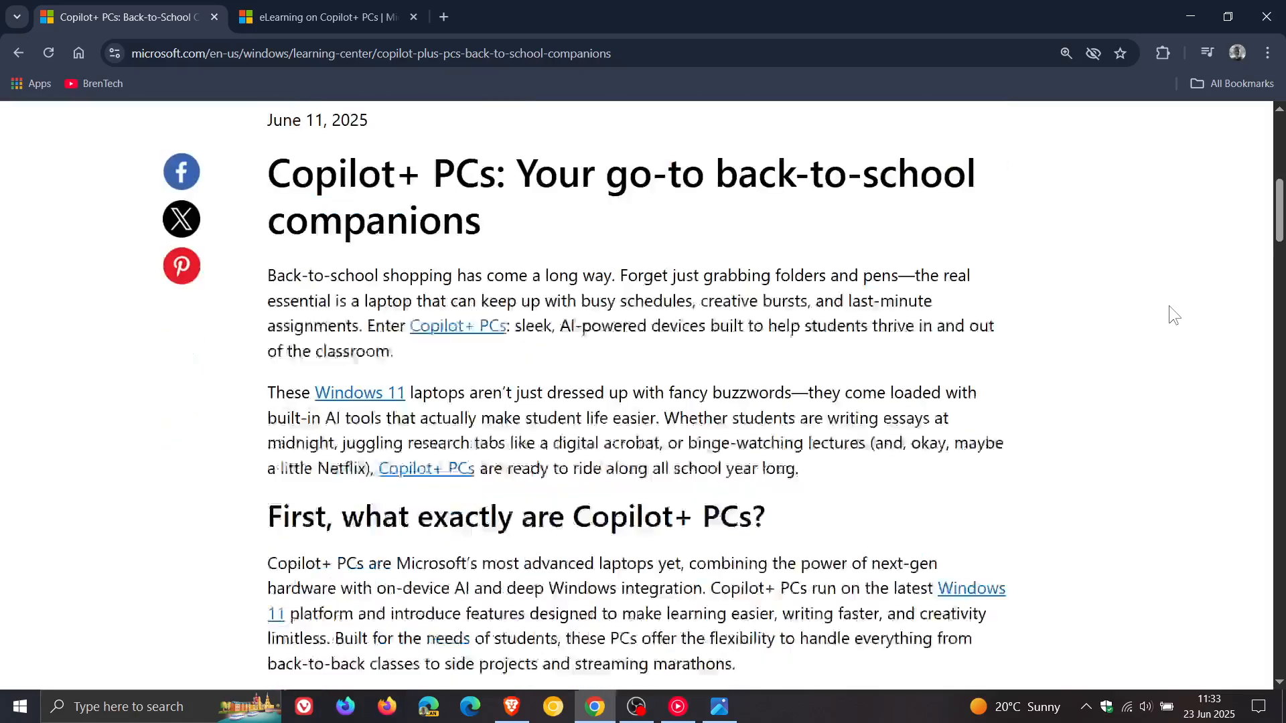
pyautogui.scroll(-3)
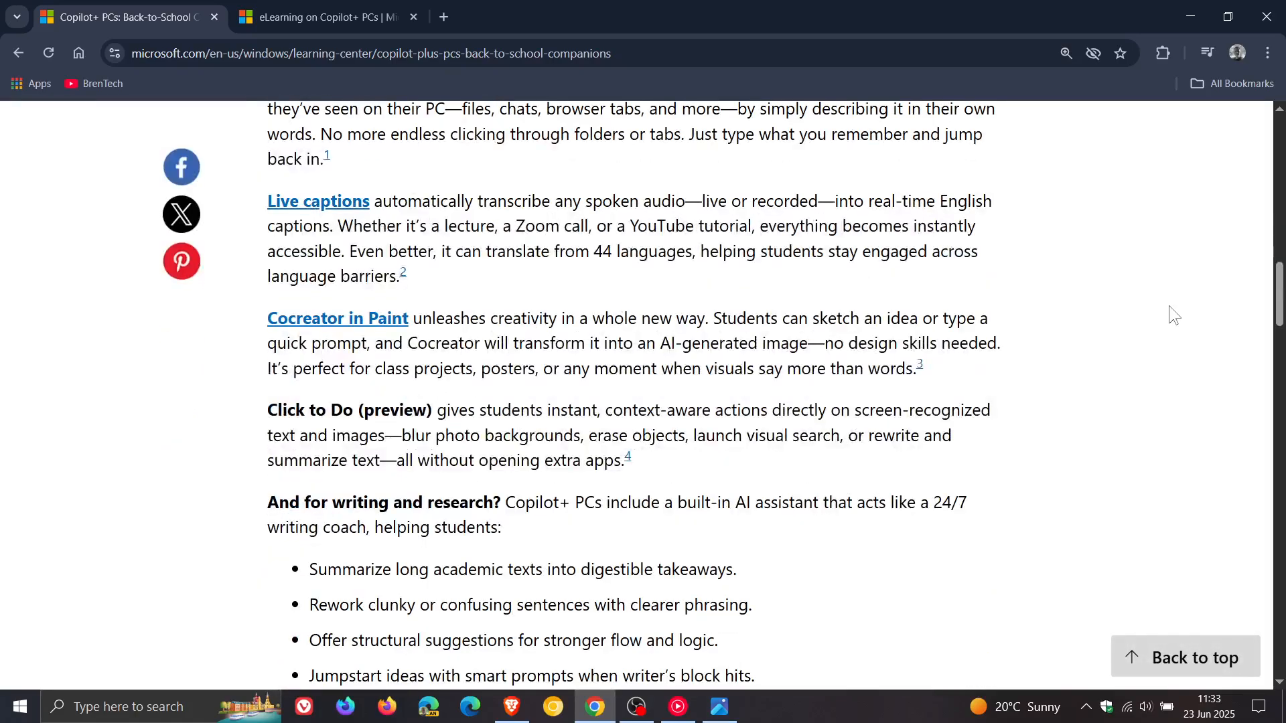
pyautogui.scroll(3)
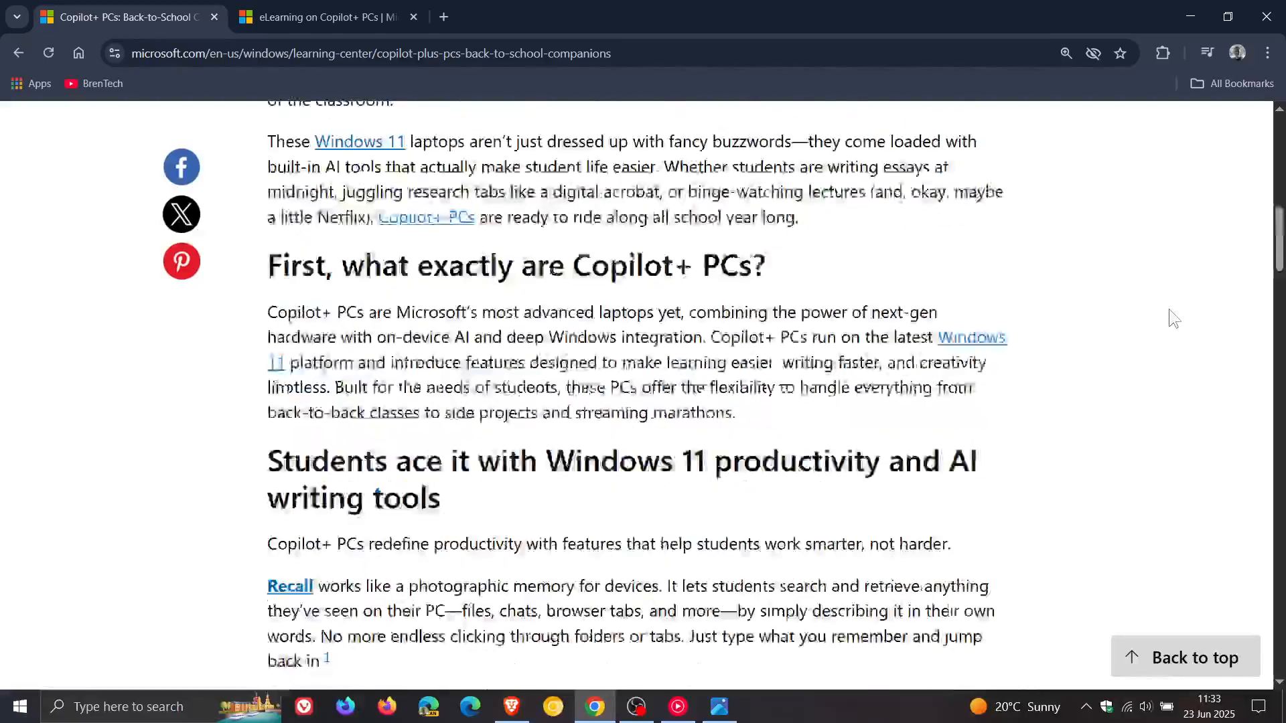
pyautogui.scroll(3)
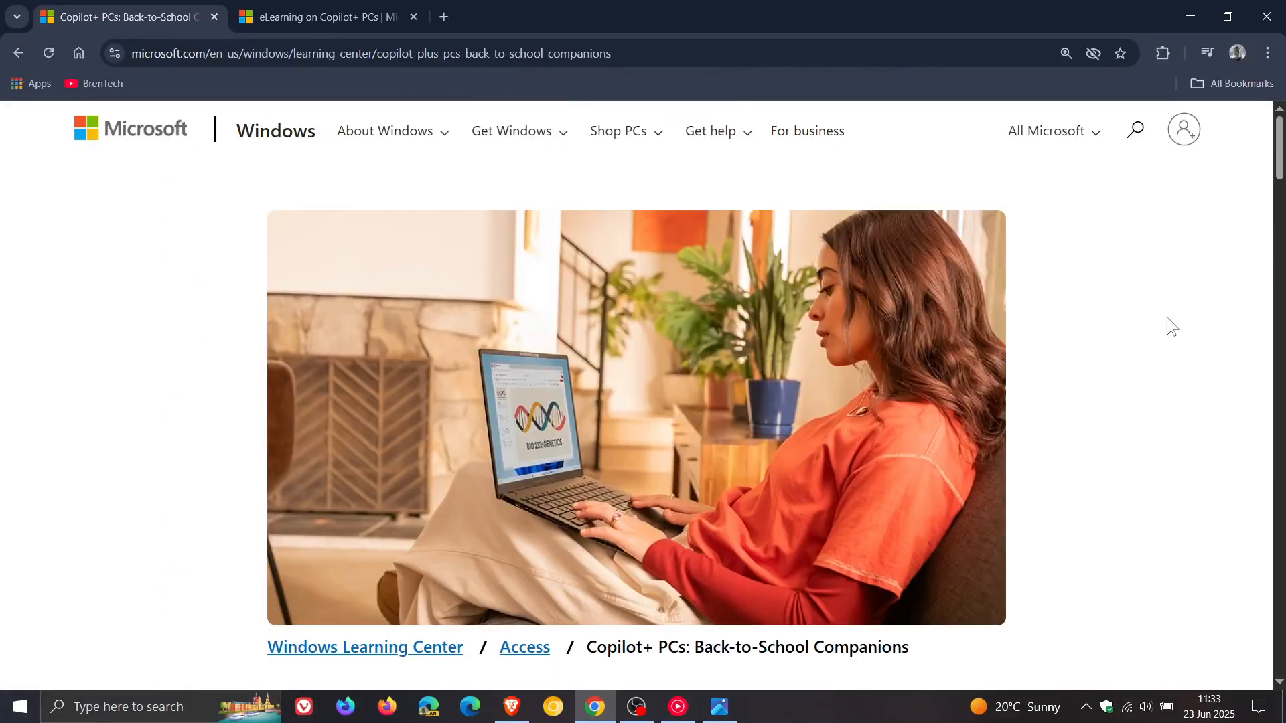
pyautogui.scroll(-3)
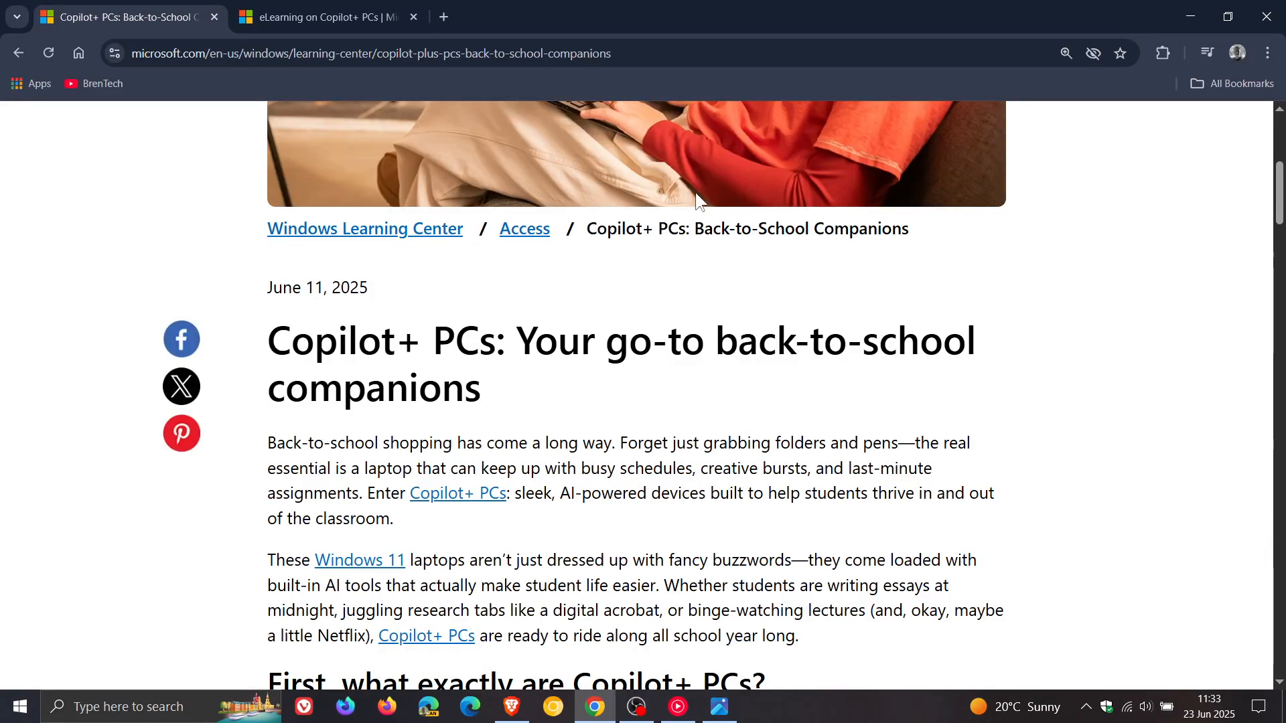
# Switch to the eLearning on Copilot+ PCs article.
pyautogui.click(320, 16)
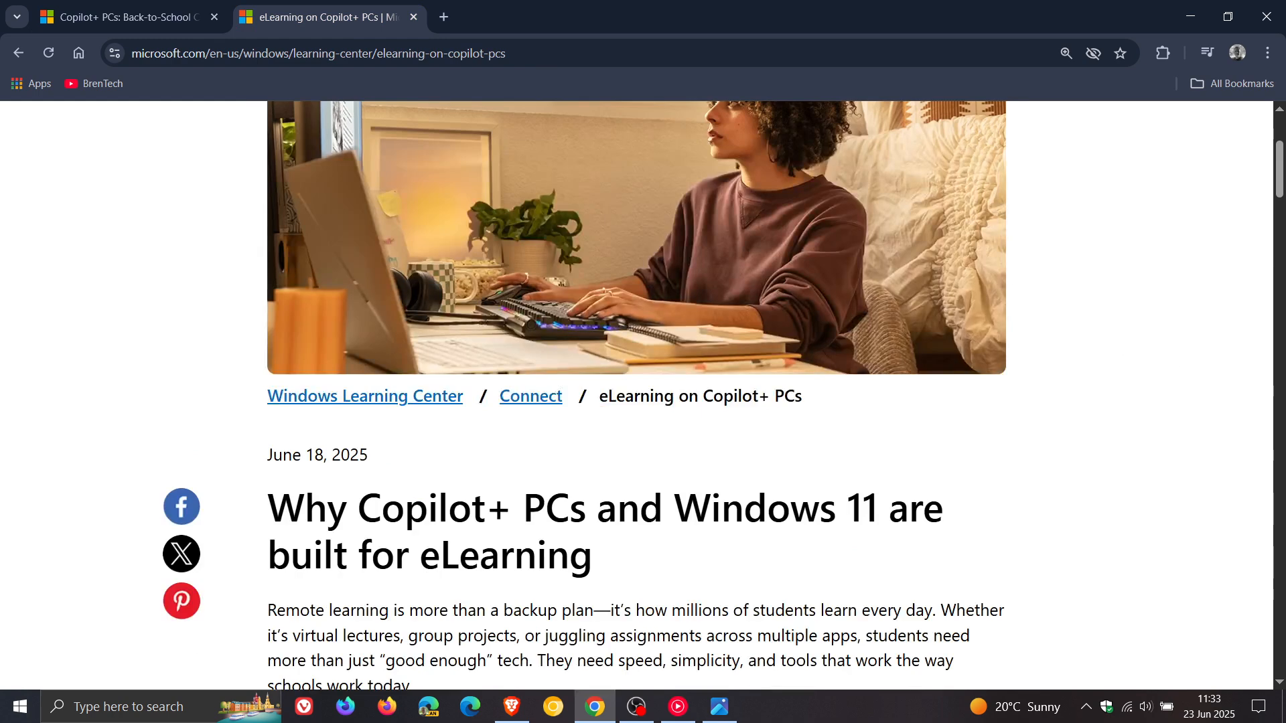
# Read the eLearning article down to the app-friendly classroom section, then return to the back-to-school article.
pyautogui.scroll(-3)
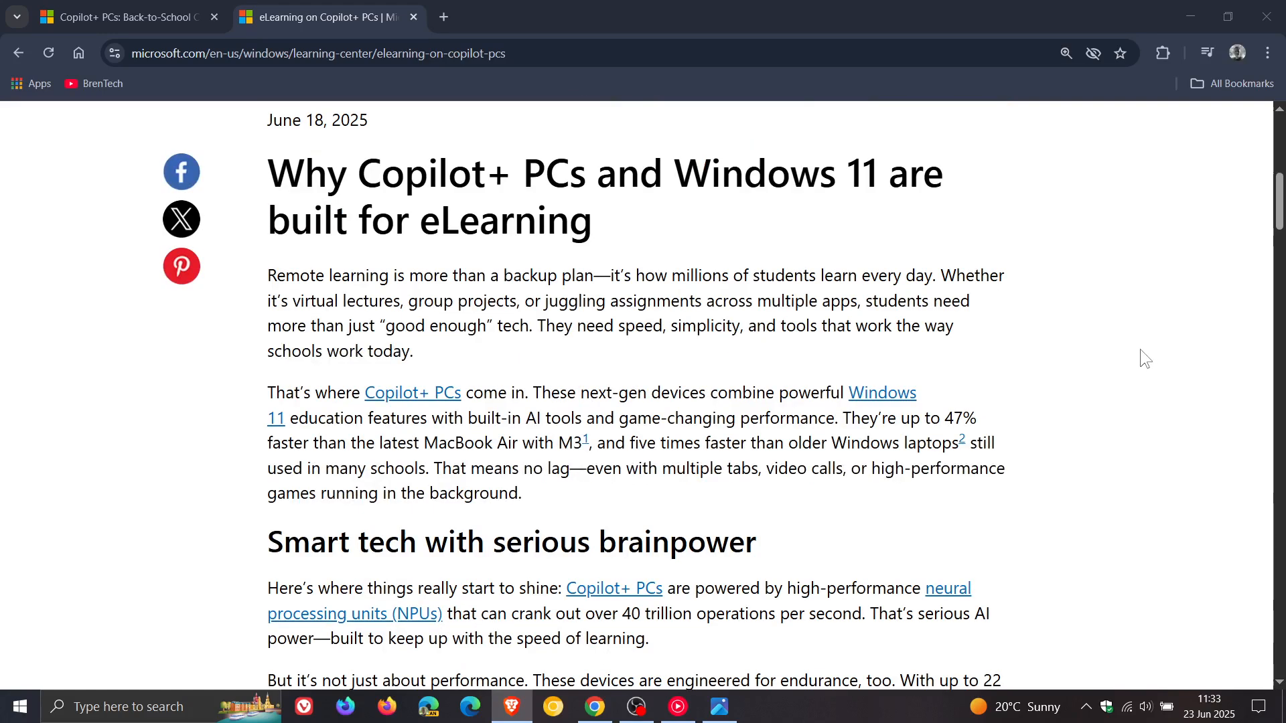
pyautogui.scroll(-3)
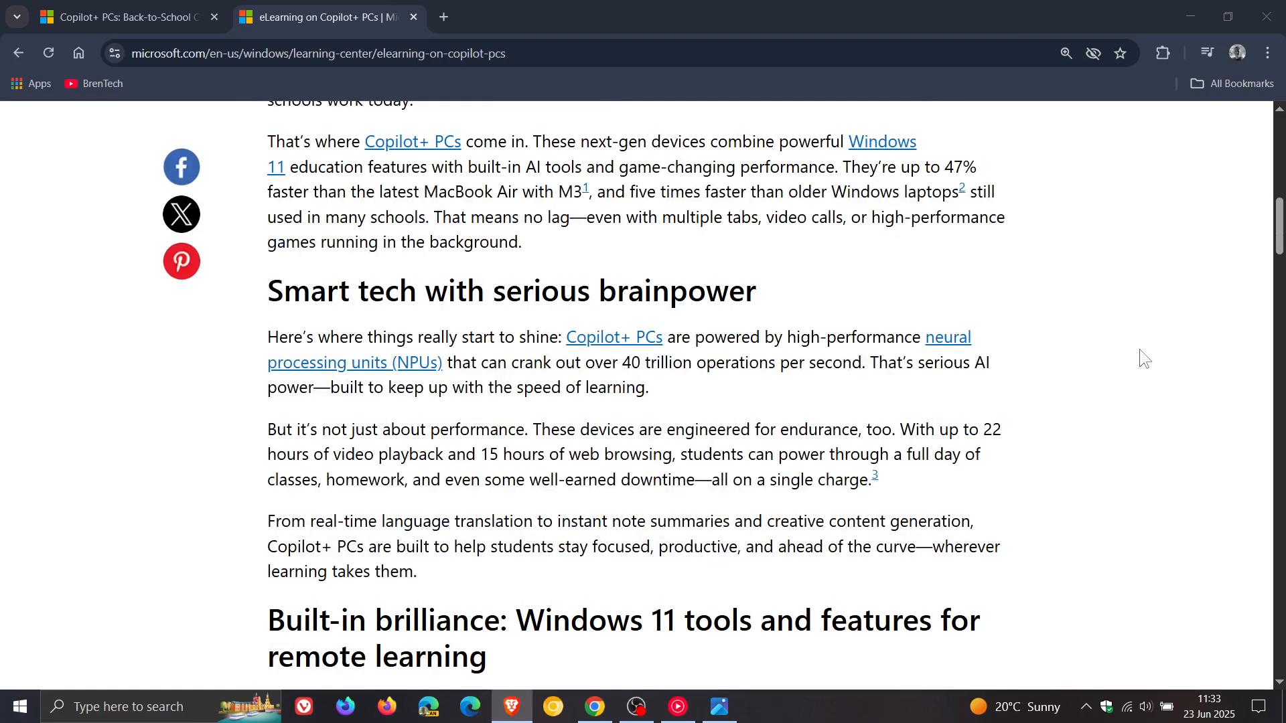
pyautogui.scroll(-3)
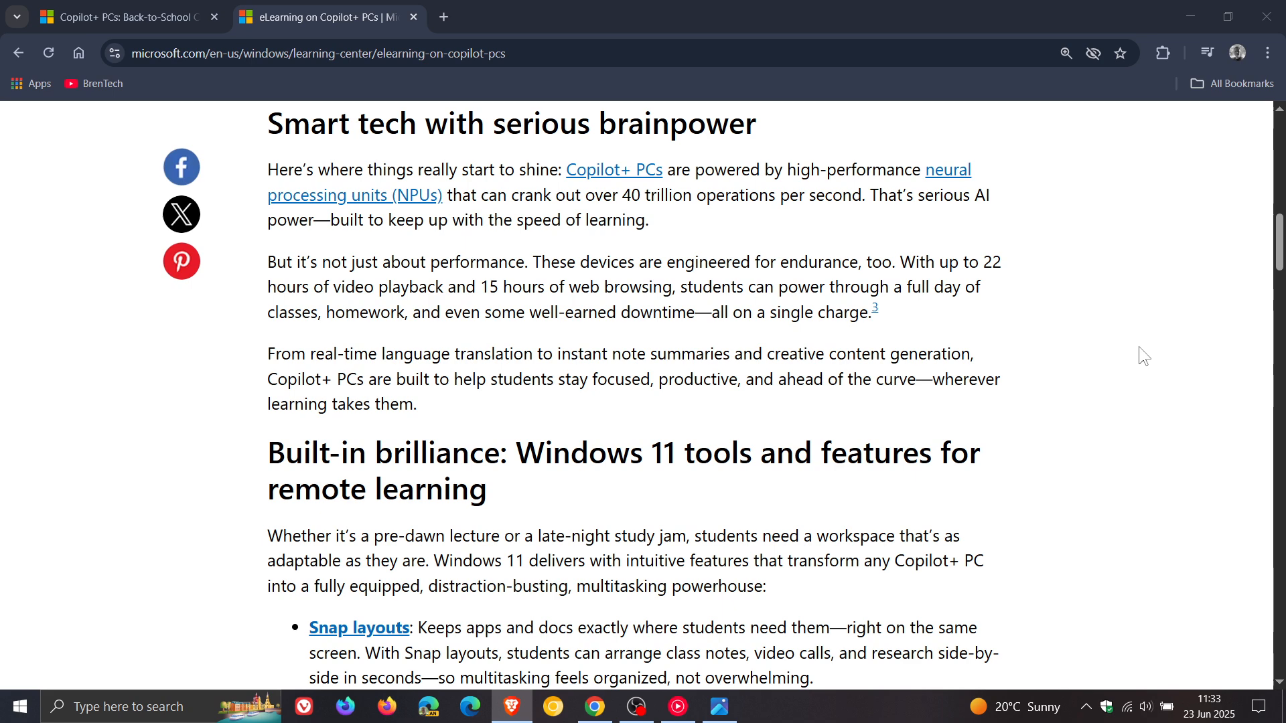
pyautogui.scroll(-3)
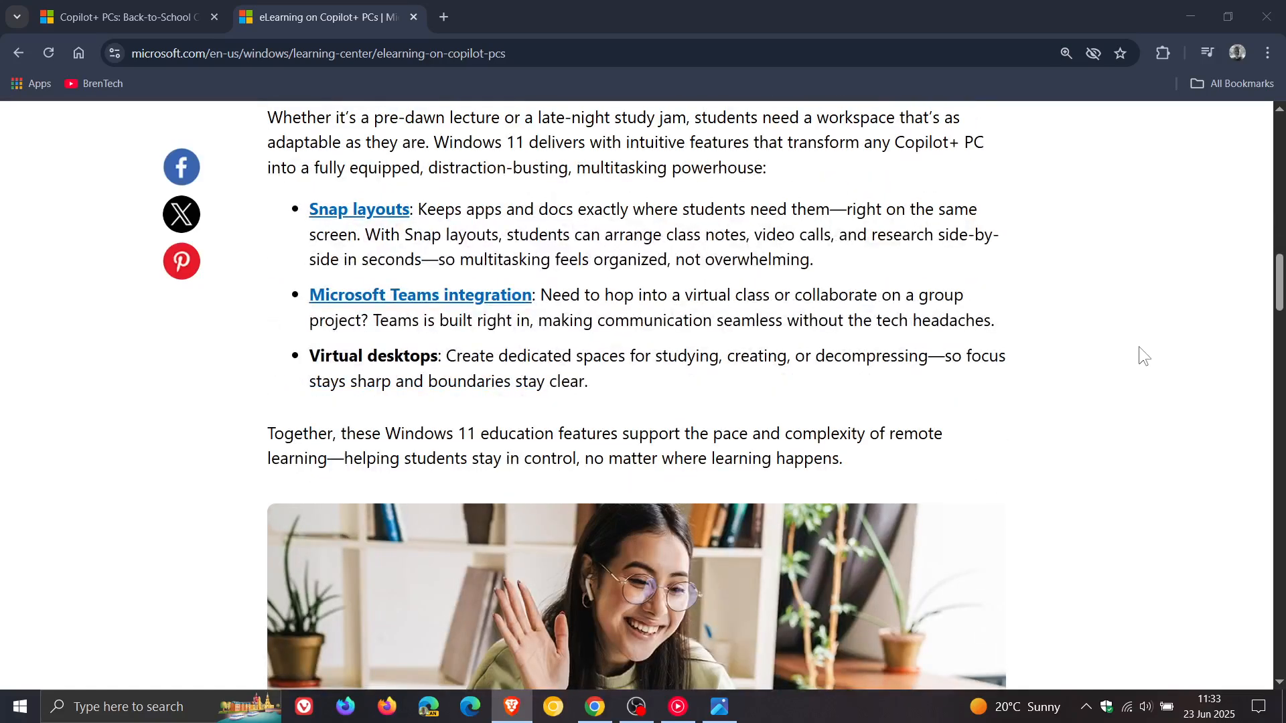
pyautogui.scroll(-3)
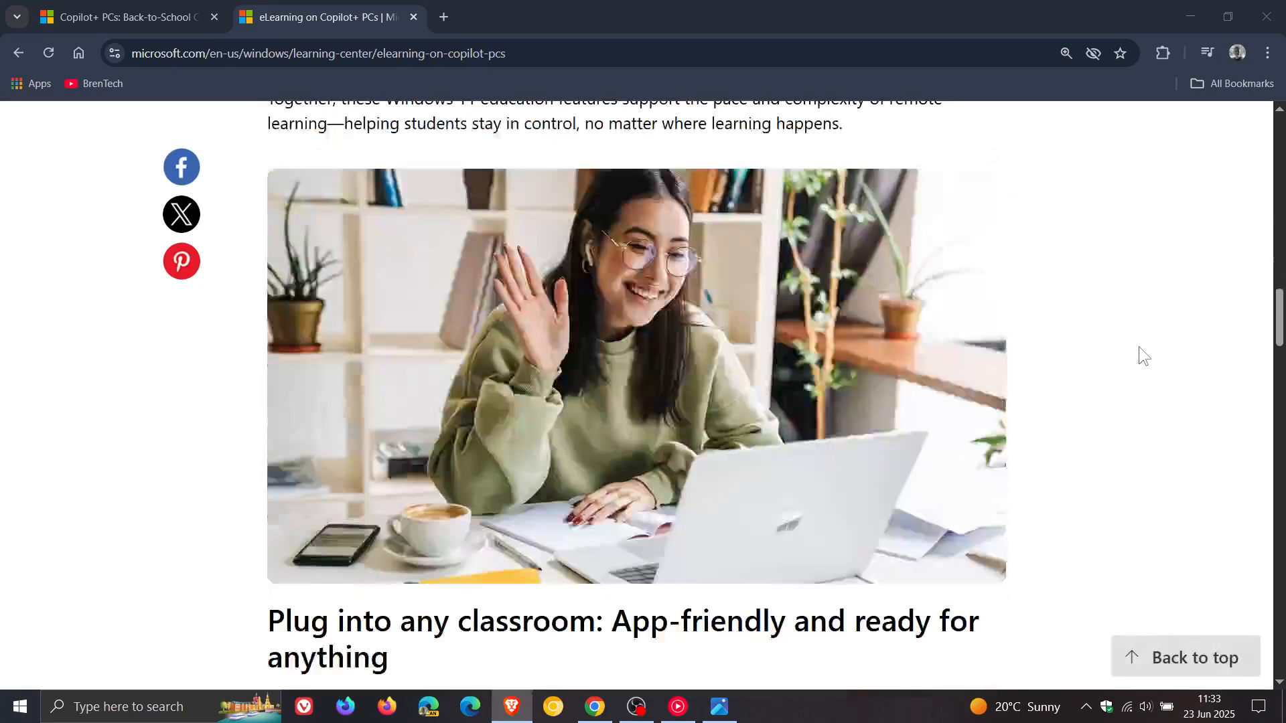
pyautogui.scroll(-3)
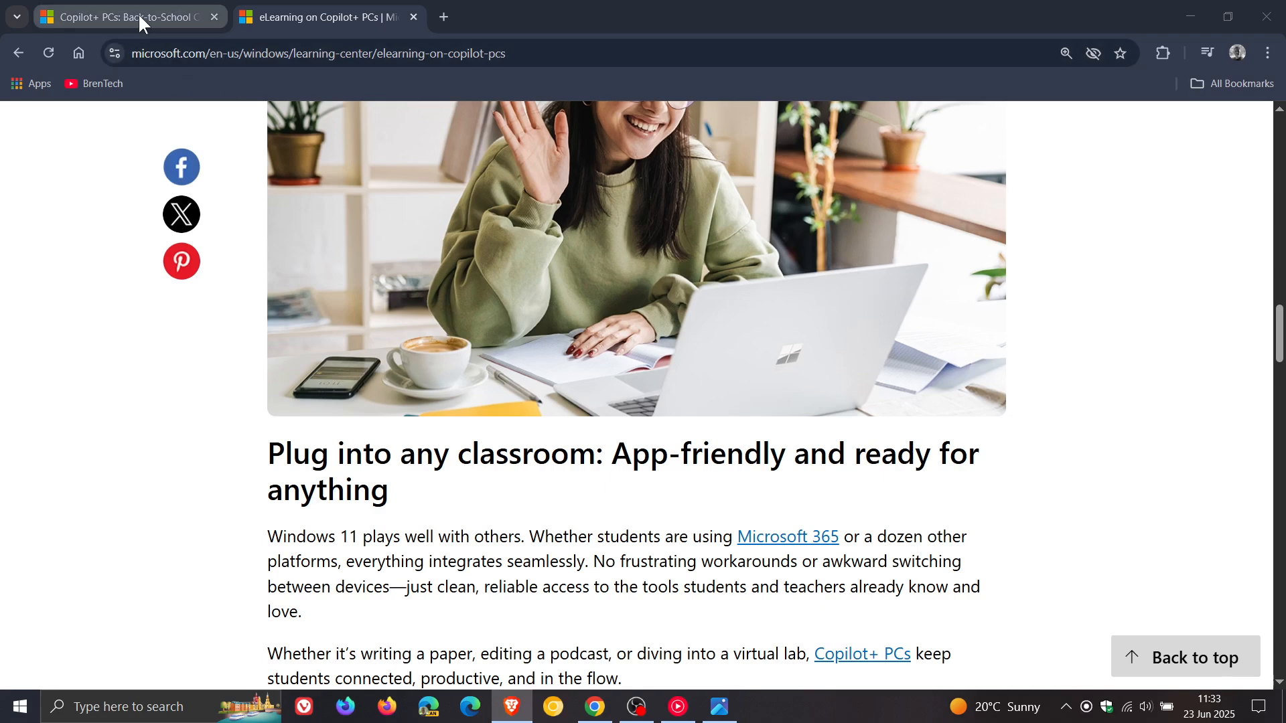
pyautogui.click(127, 16)
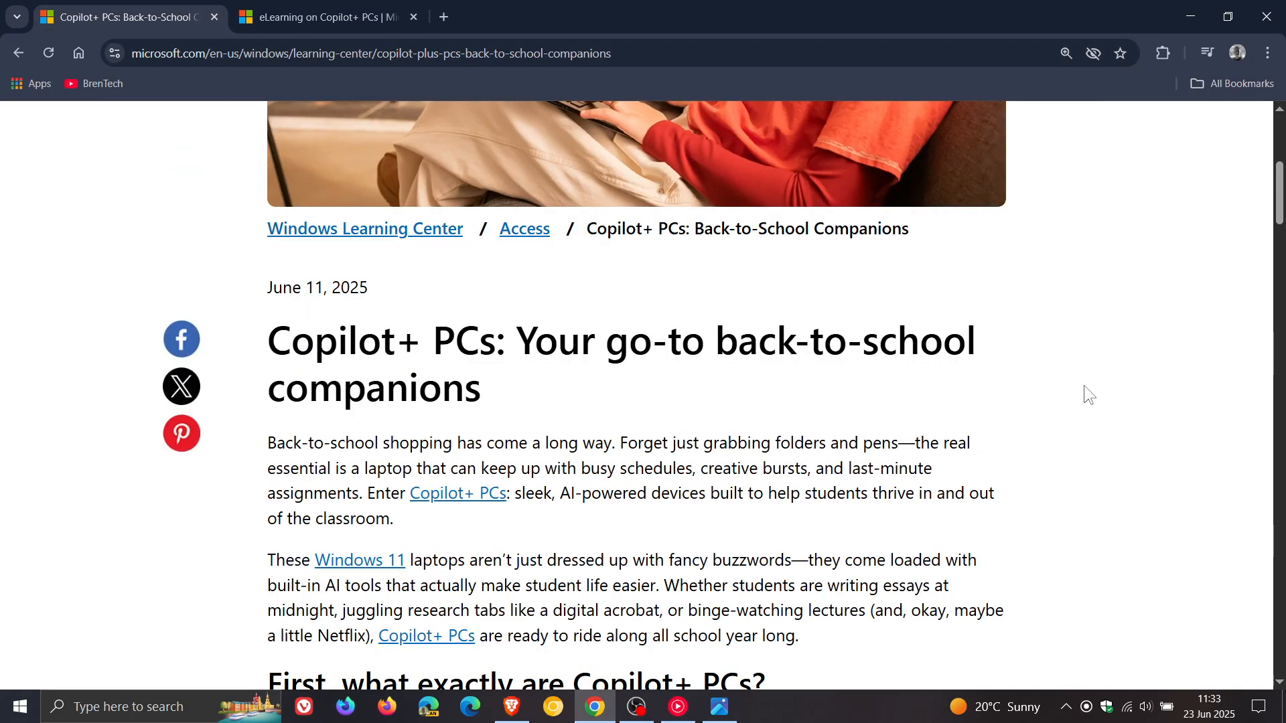
pyautogui.scroll(3)
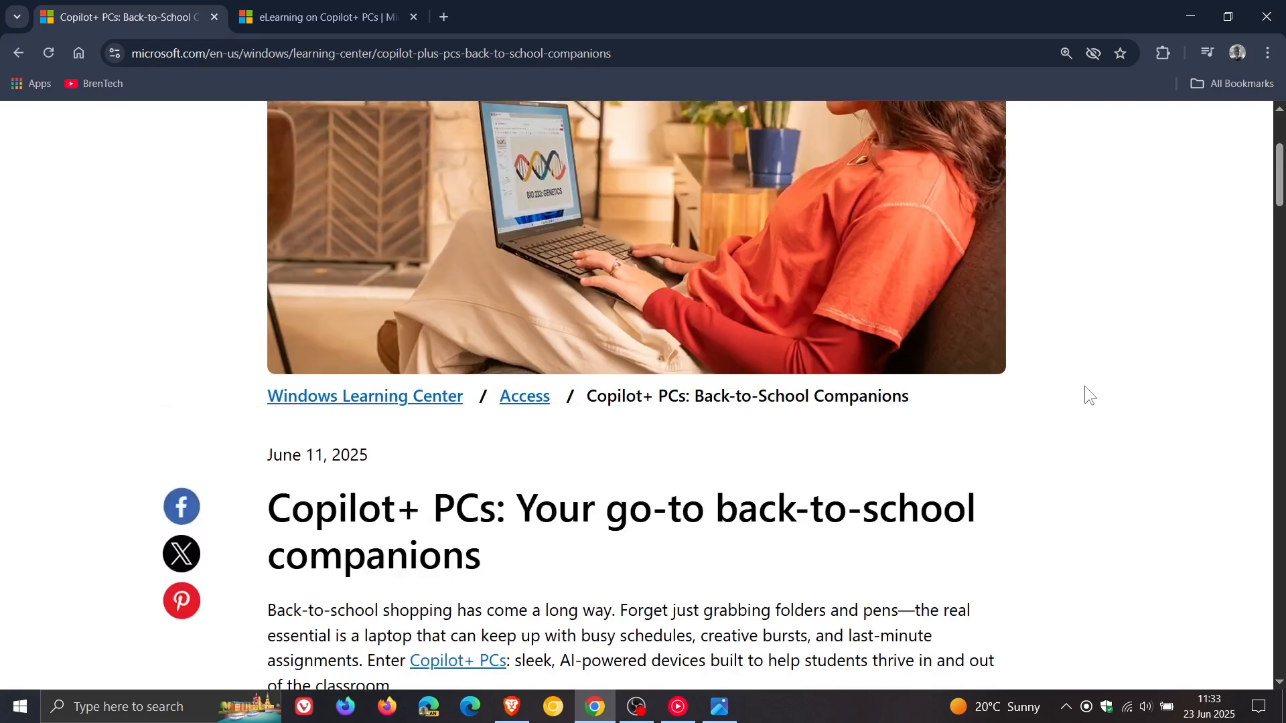
pyautogui.scroll(3)
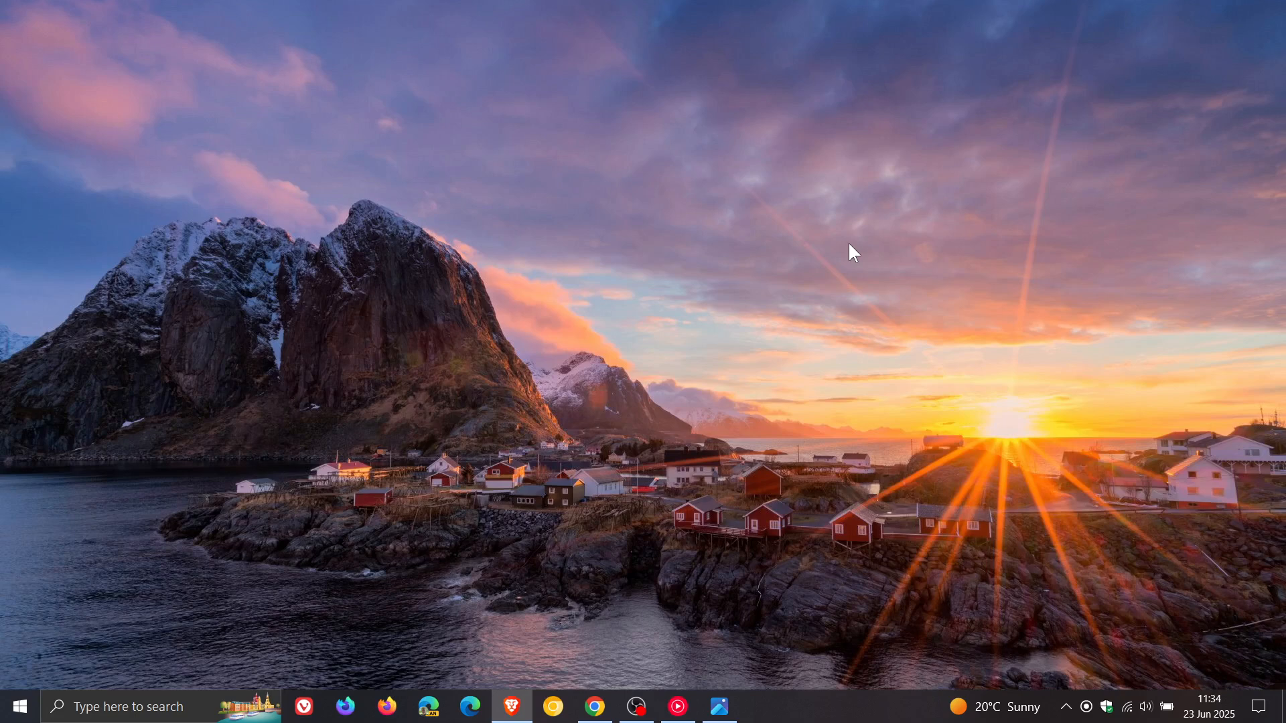
pyautogui.moveTo(741, 423)
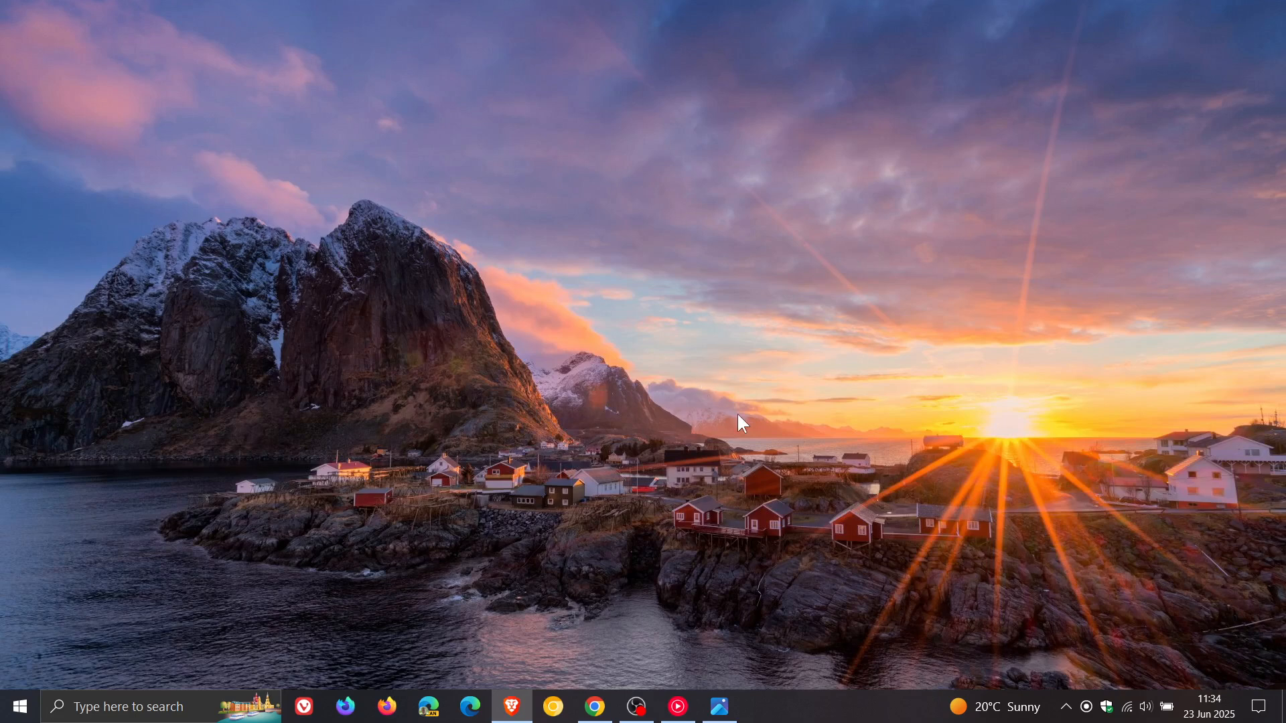
pyautogui.moveTo(830, 281)
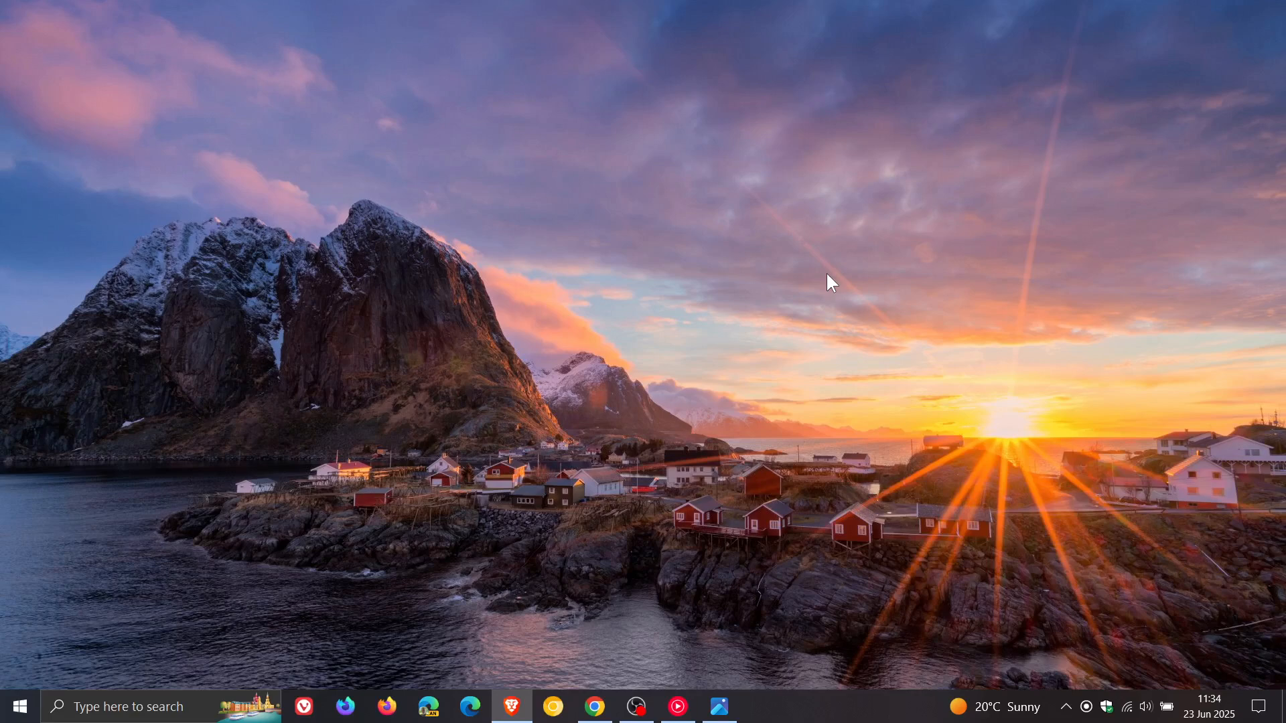
pyautogui.moveTo(808, 404)
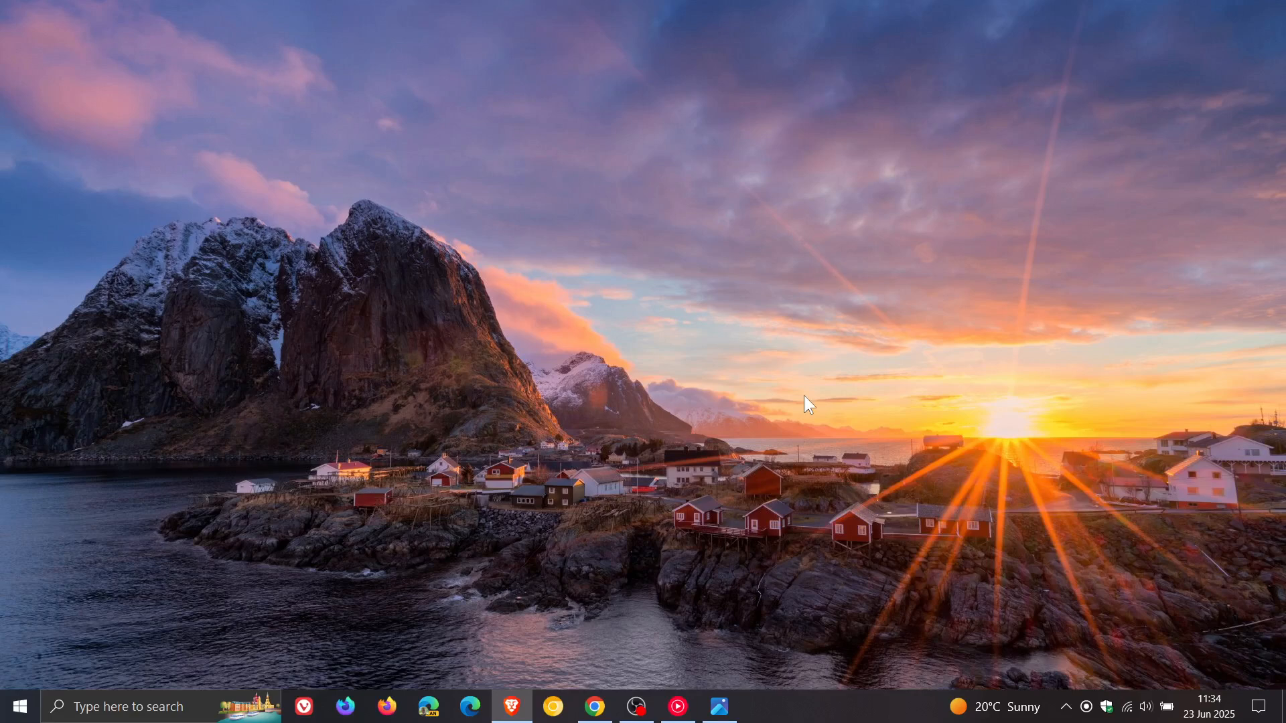
pyautogui.moveTo(765, 368)
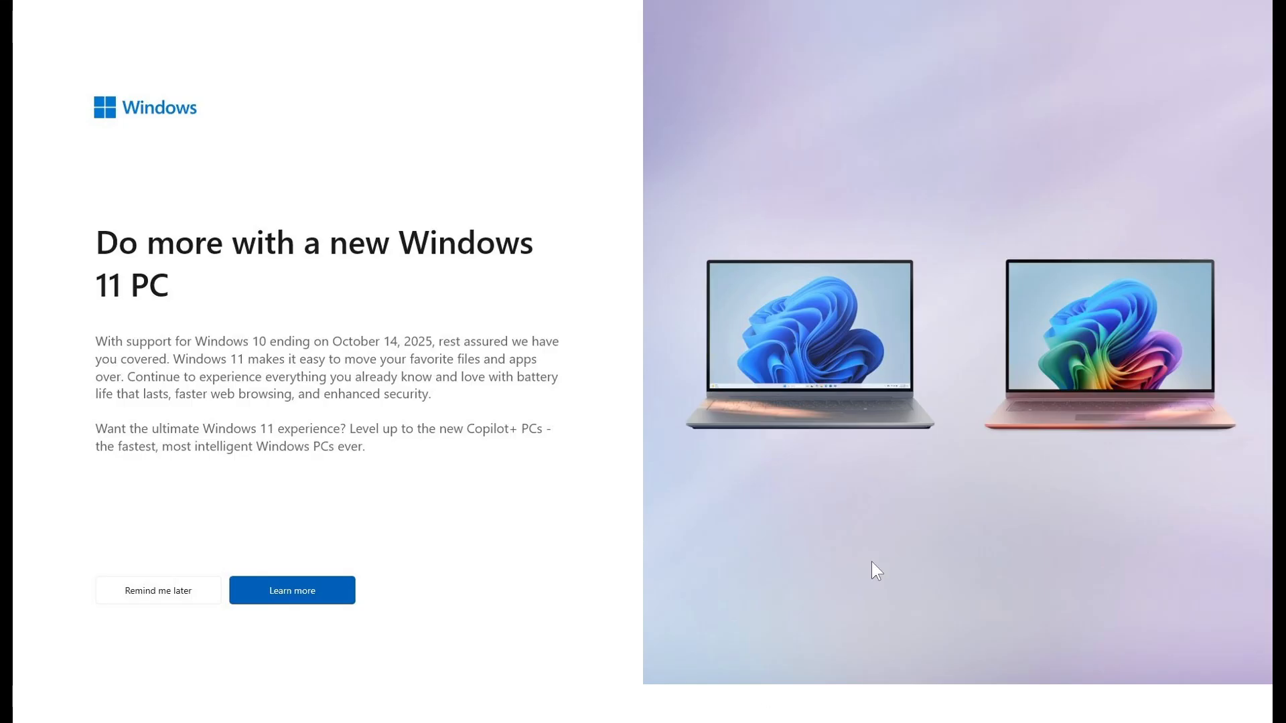
pyautogui.moveTo(980, 515)
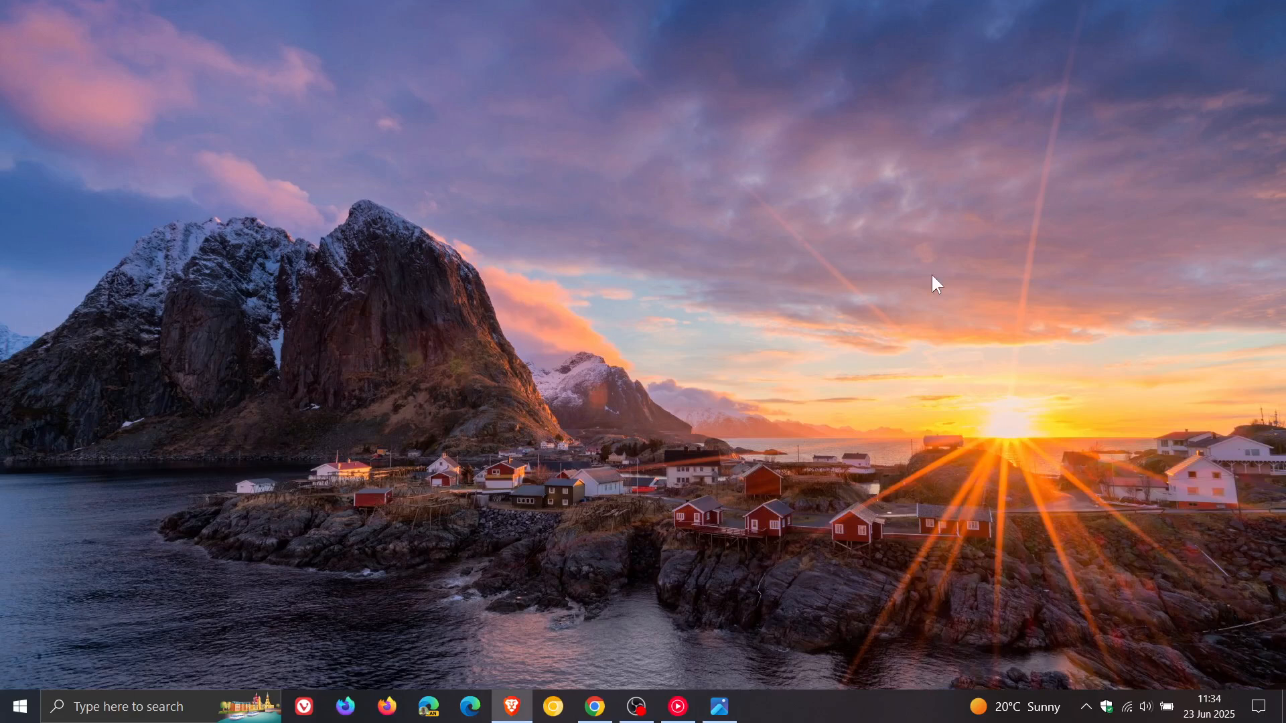
pyautogui.moveTo(903, 247)
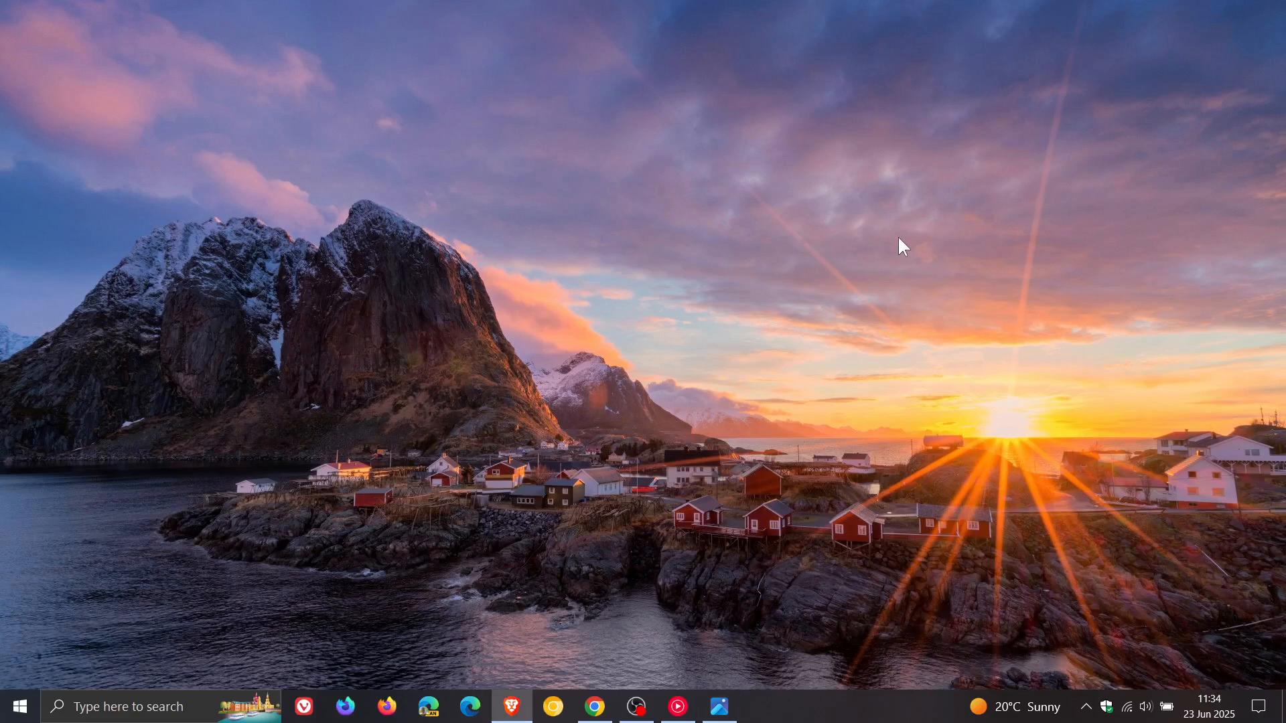